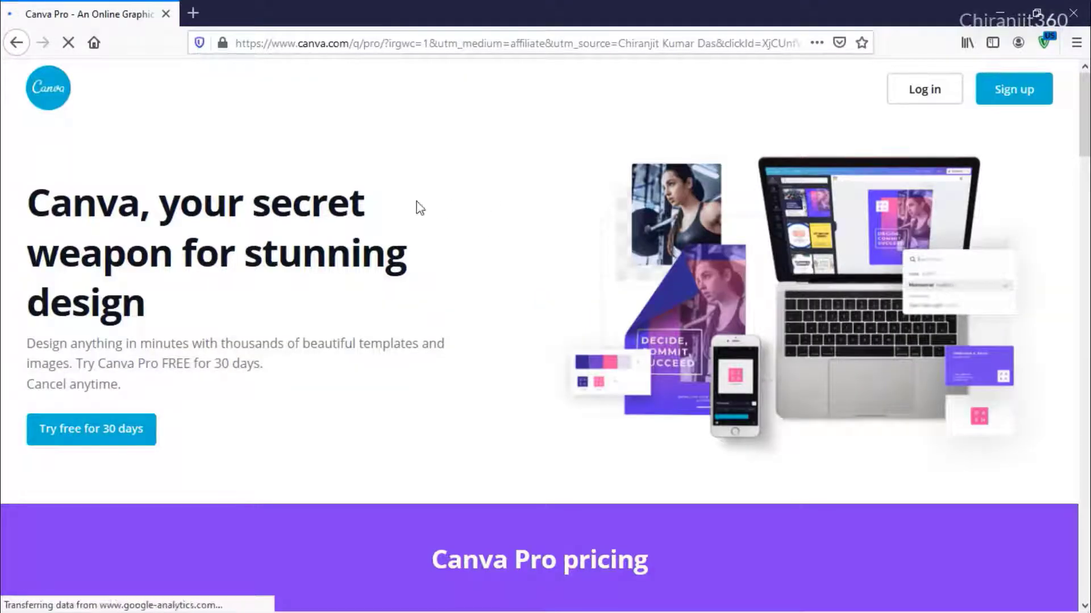
mouse_move(467, 369)
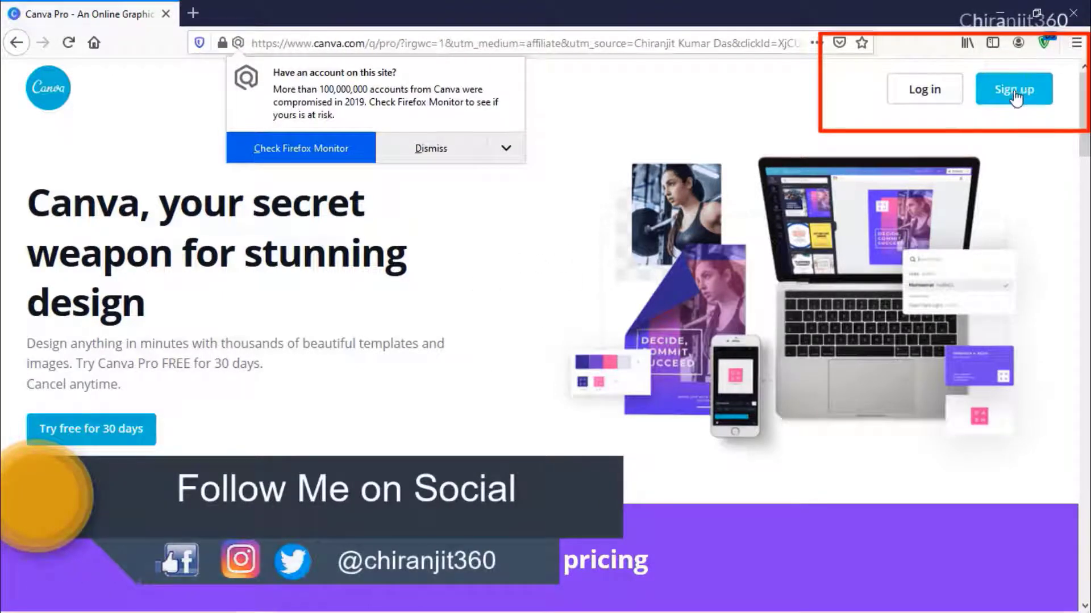
Step: Start Canva sign-up and choose to create the account with an email address
click(1012, 88)
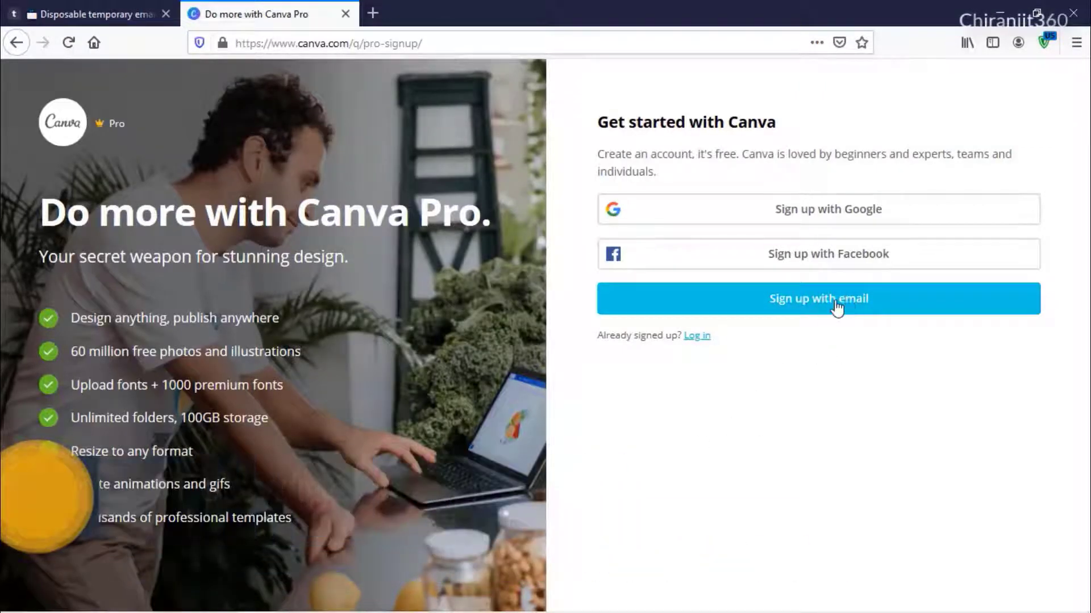
click(817, 299)
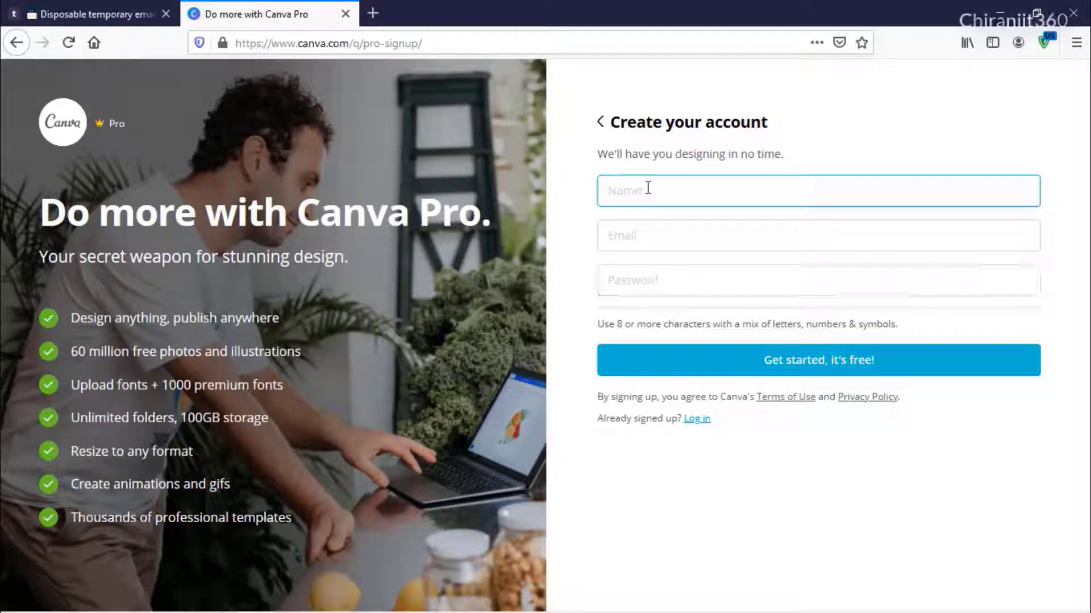
click(98, 14)
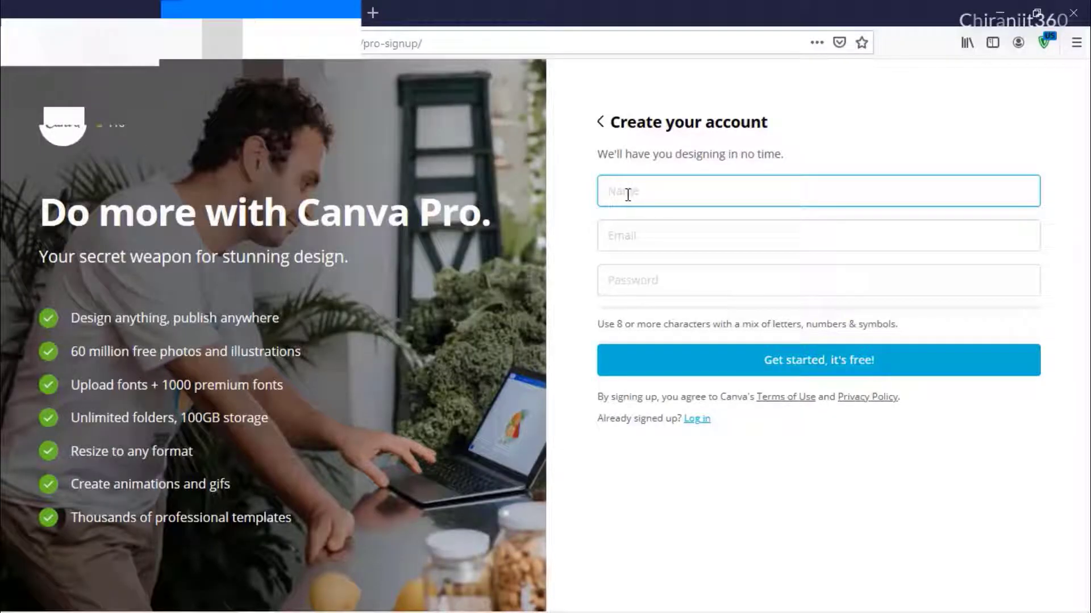
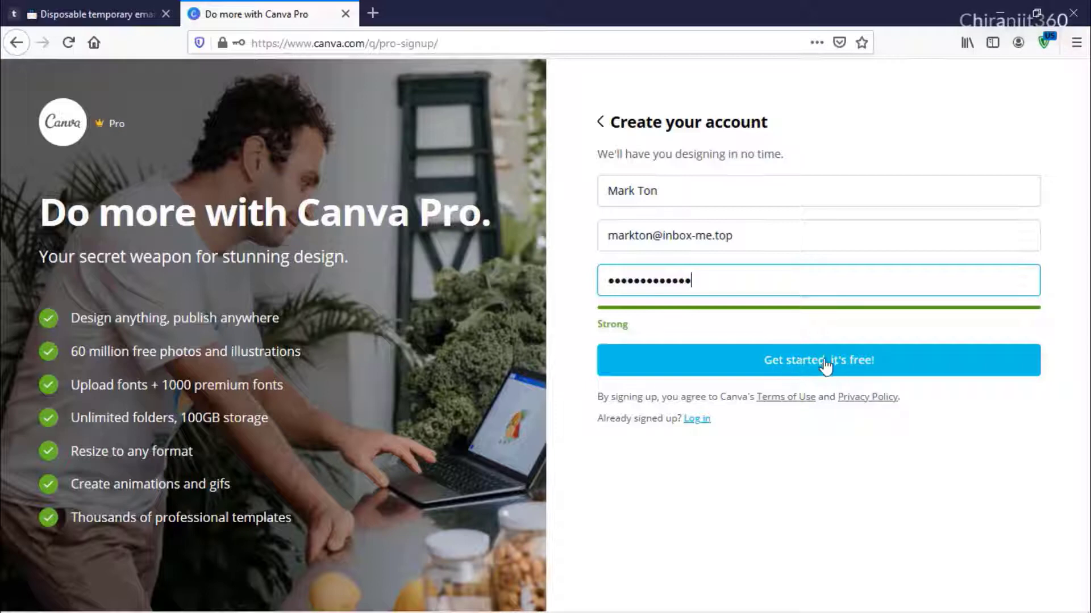
click(818, 360)
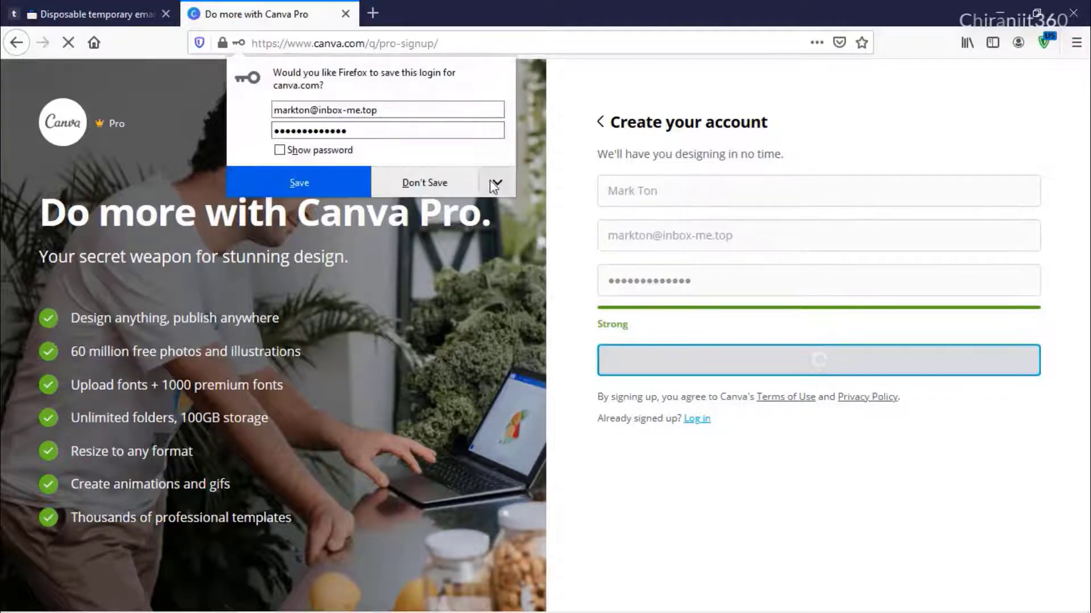
click(424, 182)
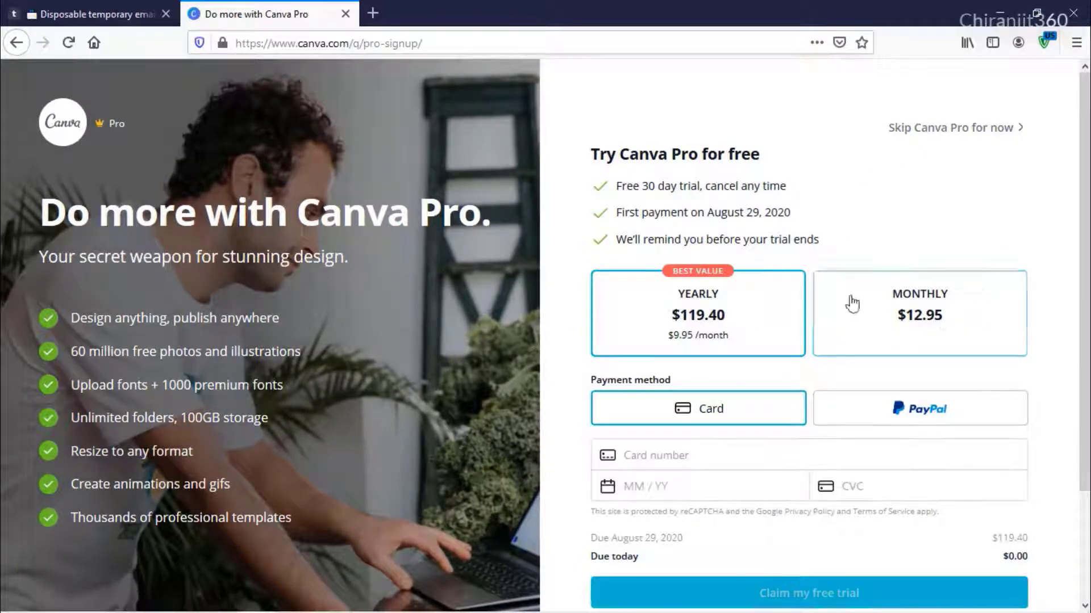
mouse_move(939, 131)
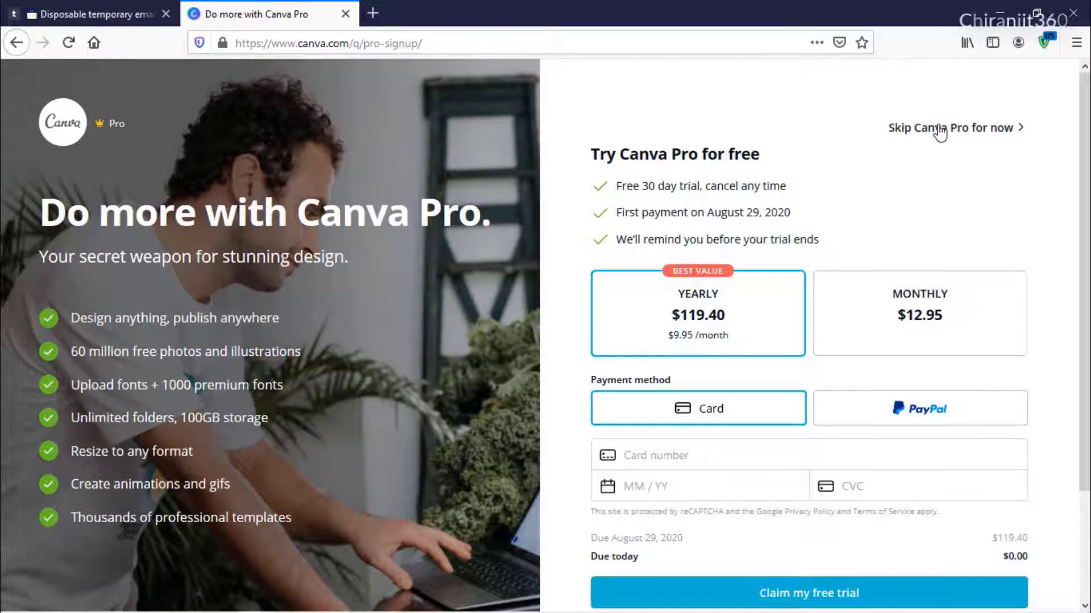
mouse_move(955, 134)
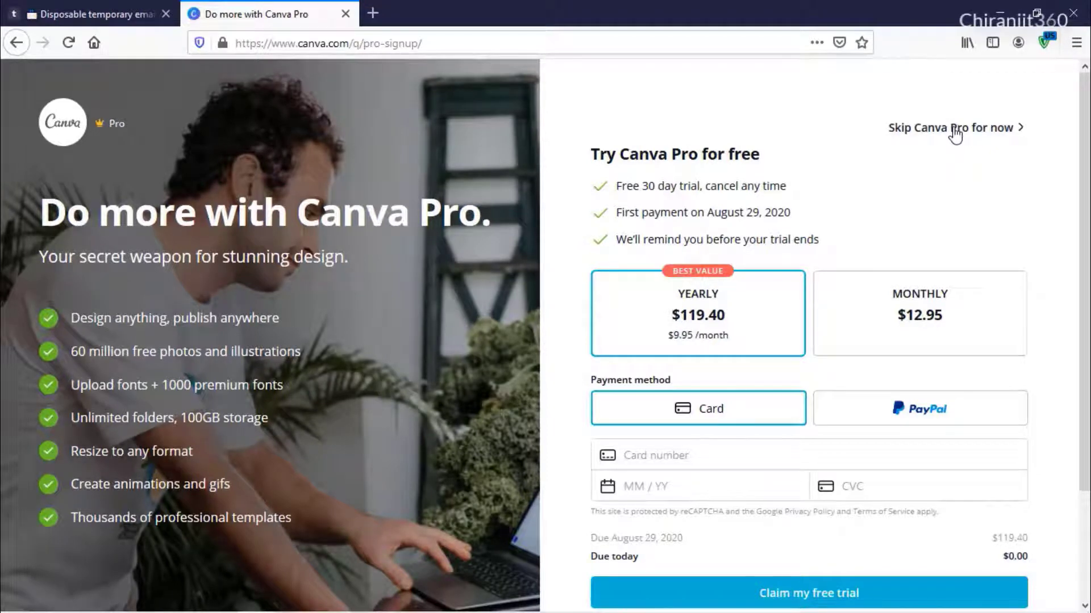
Step: Skip the Pro trial, choose a usage category, and decline the second Pro offer
click(949, 127)
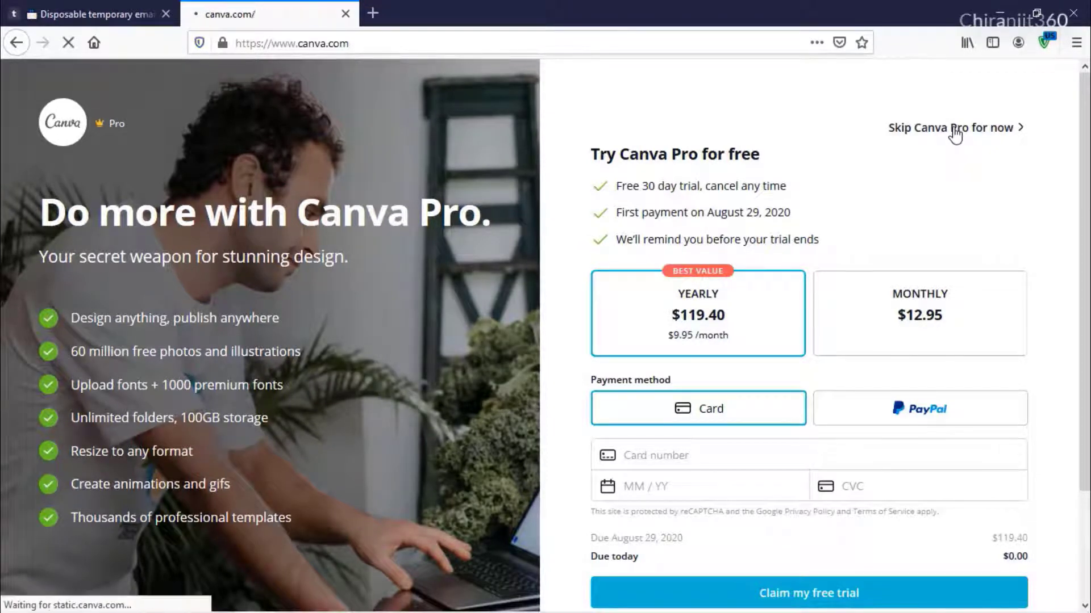
click(950, 128)
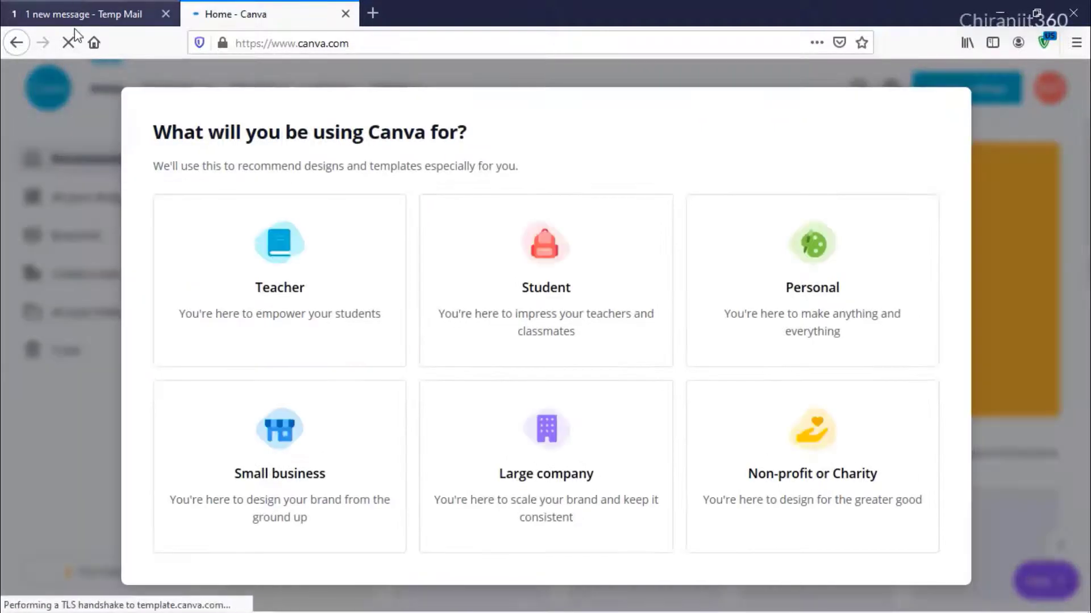
click(545, 467)
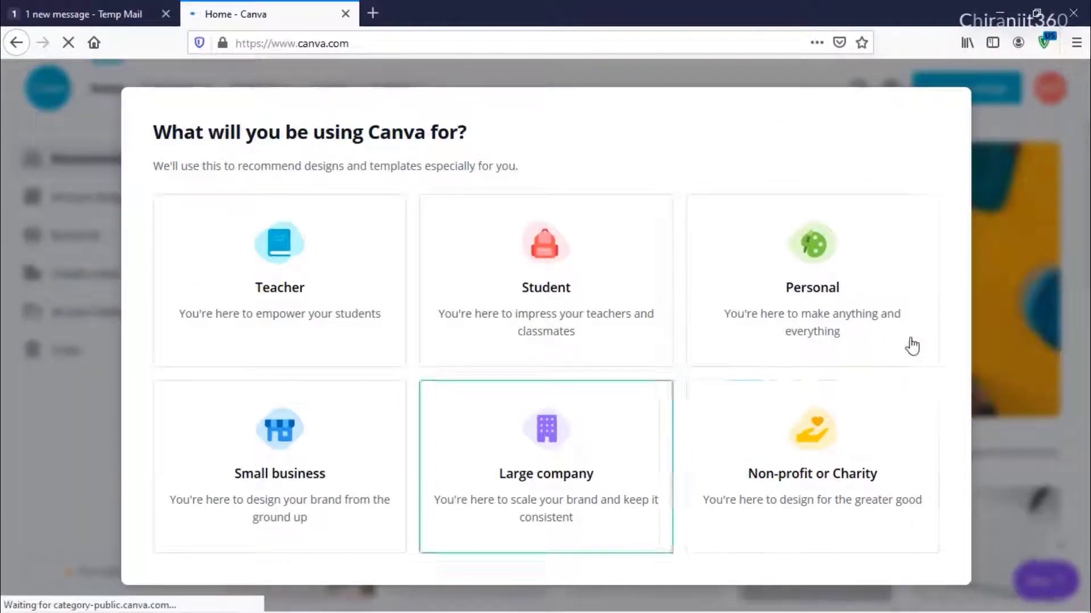
click(545, 466)
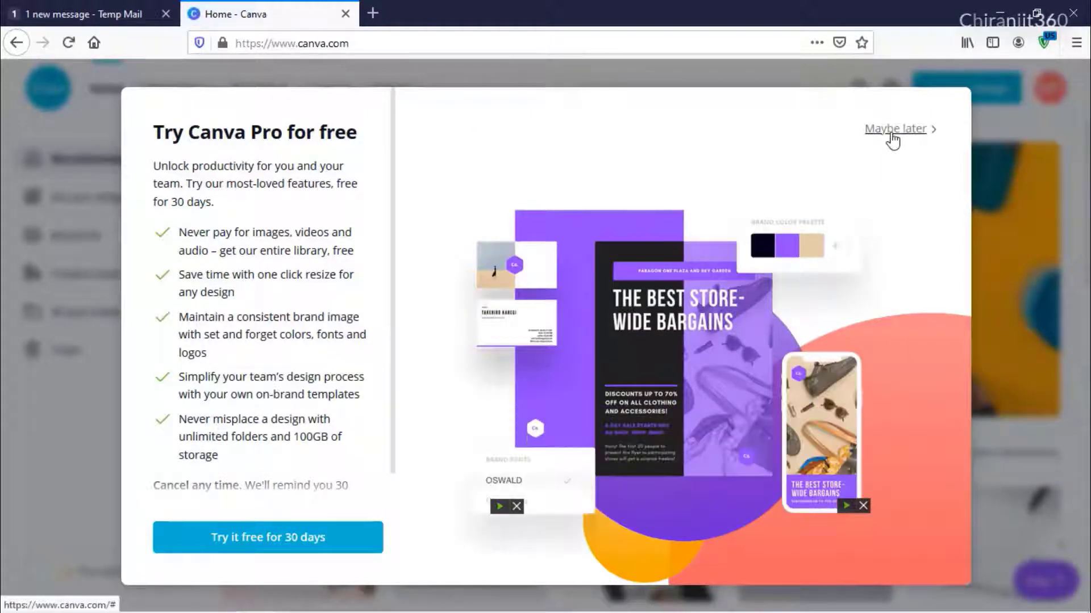
click(896, 128)
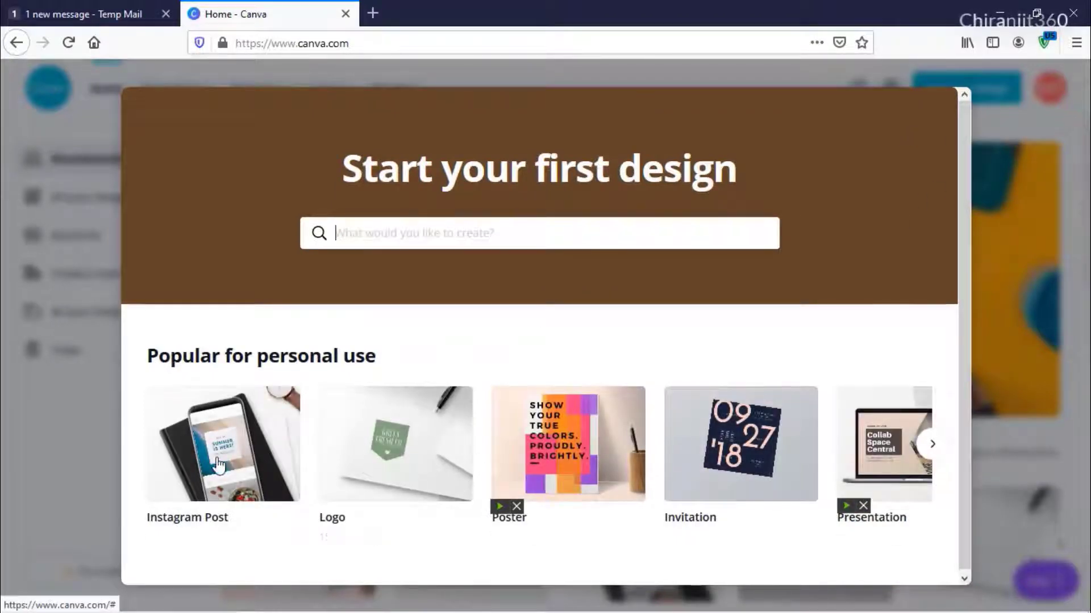
Step: Start an Instagram Post, then confirm the account's email from the temp-mail.io message
click(76, 14)
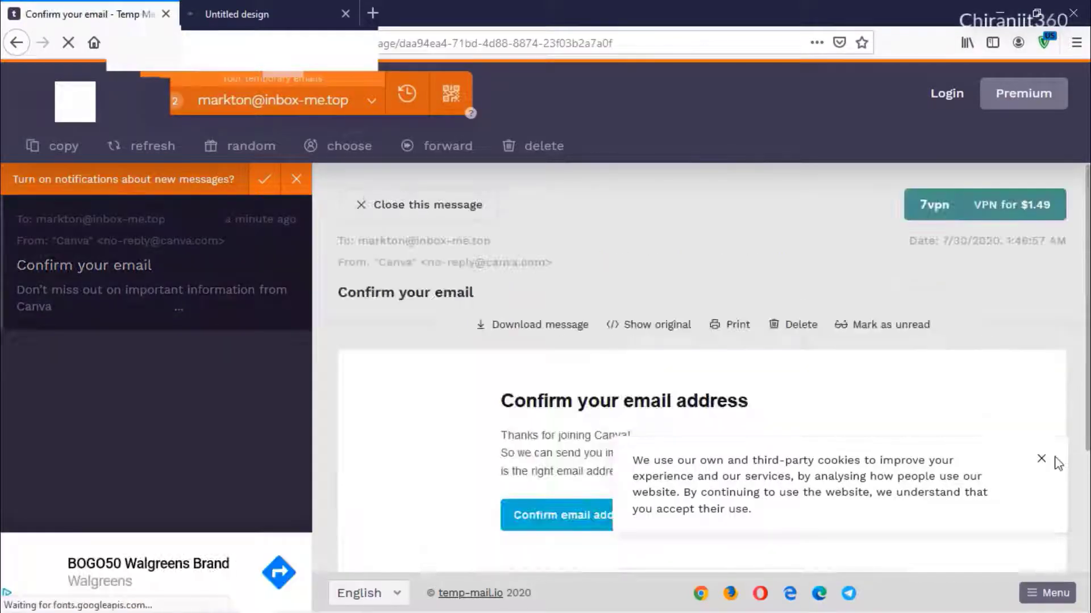
click(1041, 459)
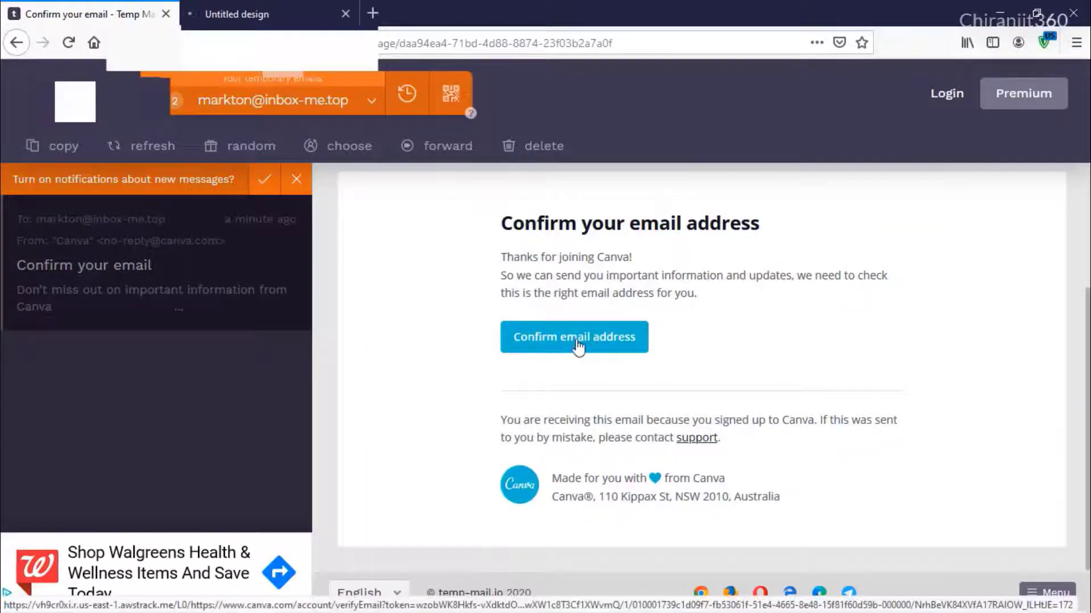
click(574, 337)
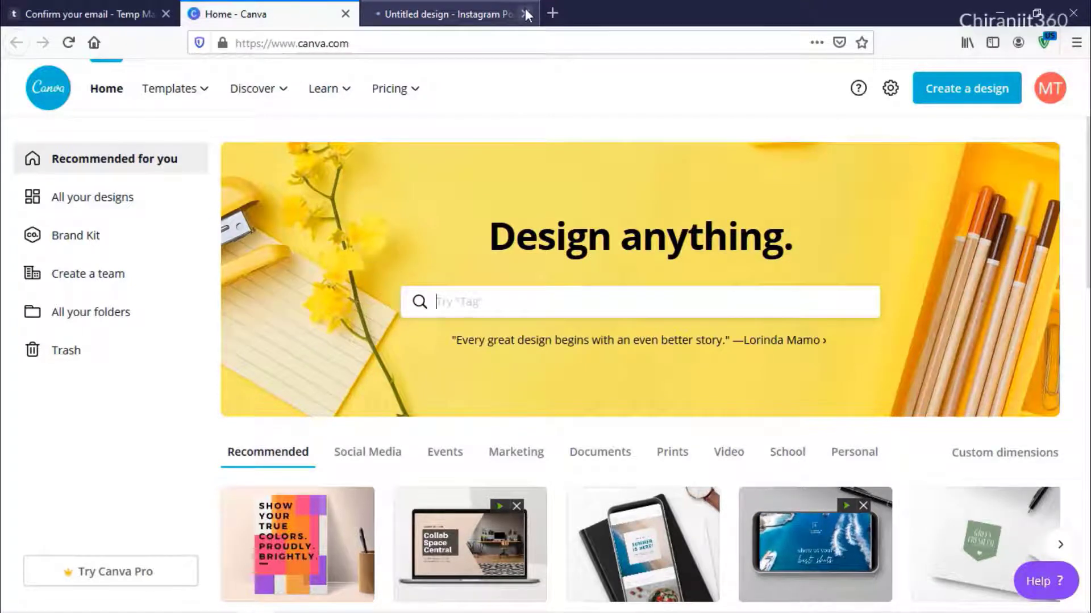
Step: Close the extra design, start a new Instagram Post, and bring up the Try Canva Pro offer
click(526, 14)
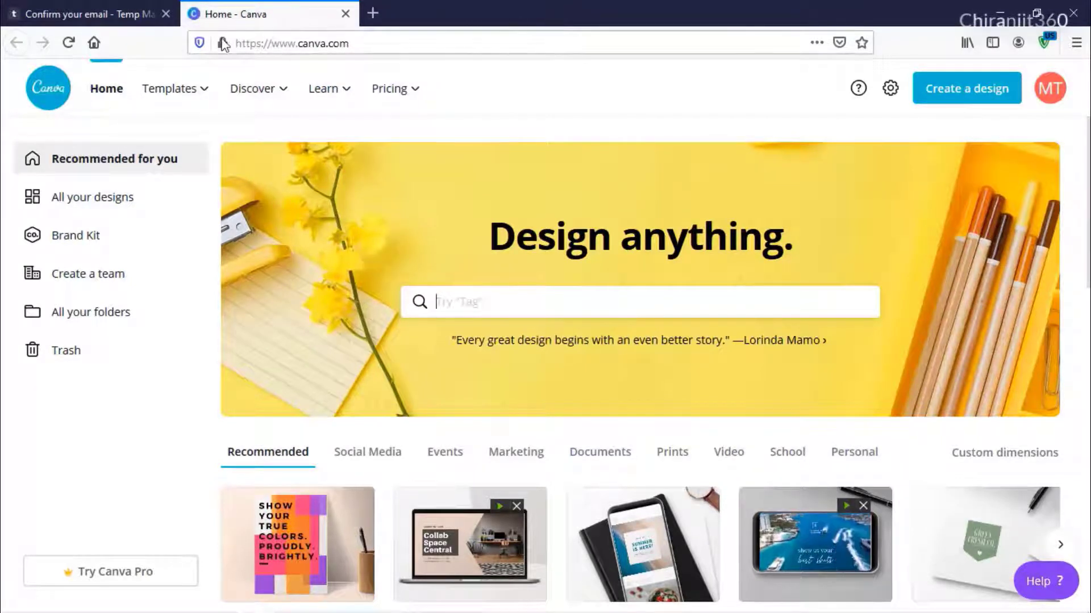
scroll(down, 3)
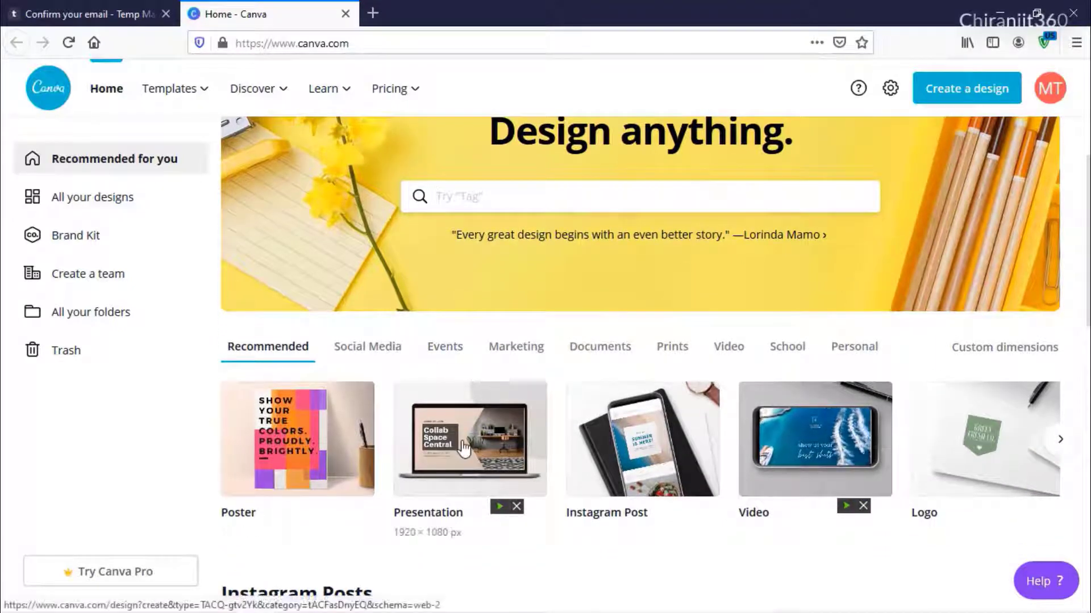
click(640, 439)
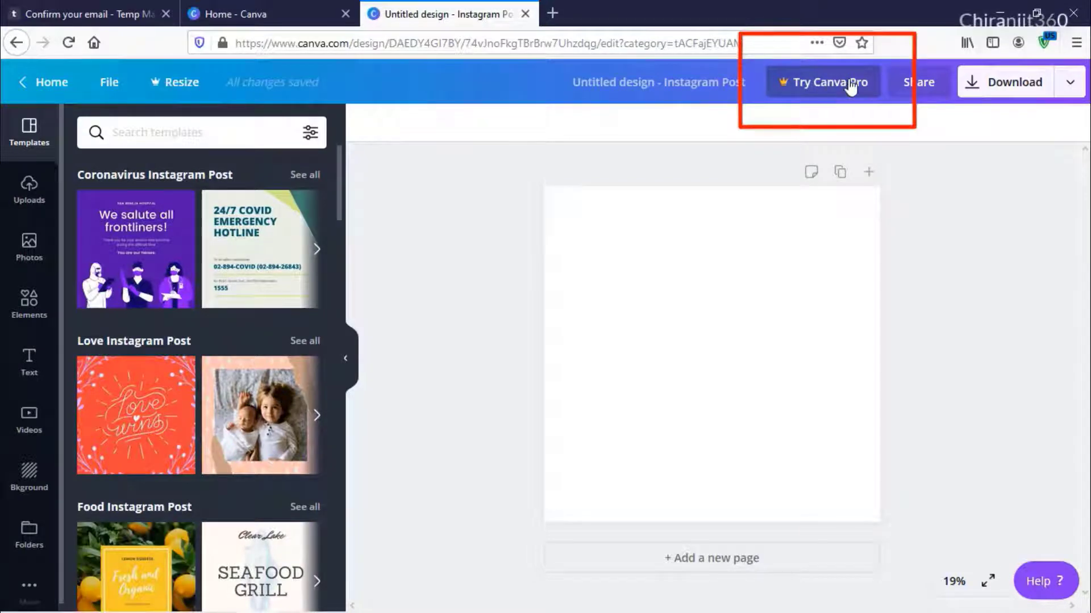
click(821, 82)
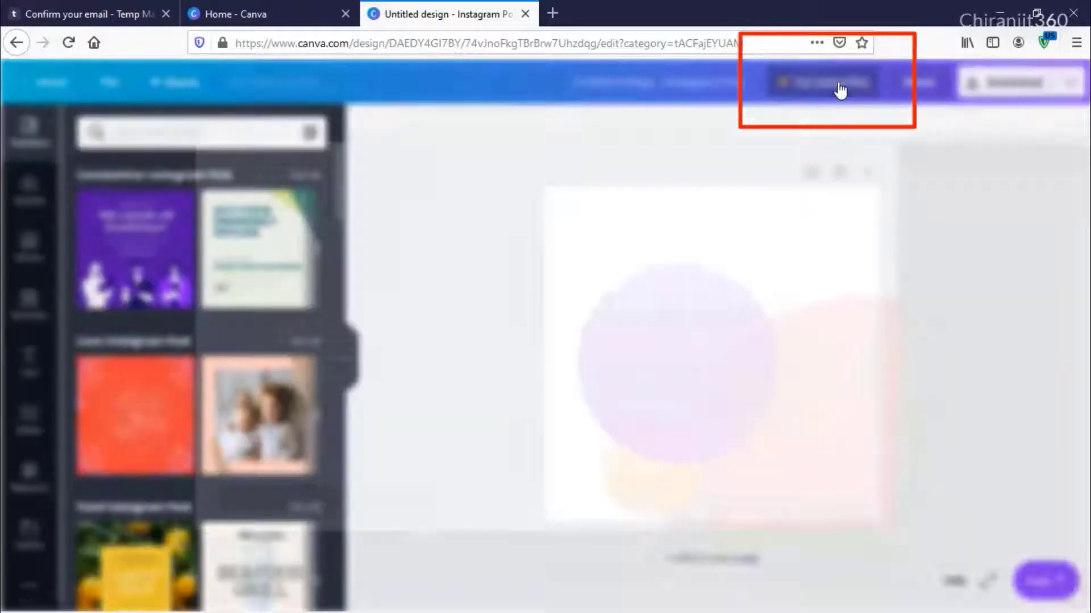
click(822, 82)
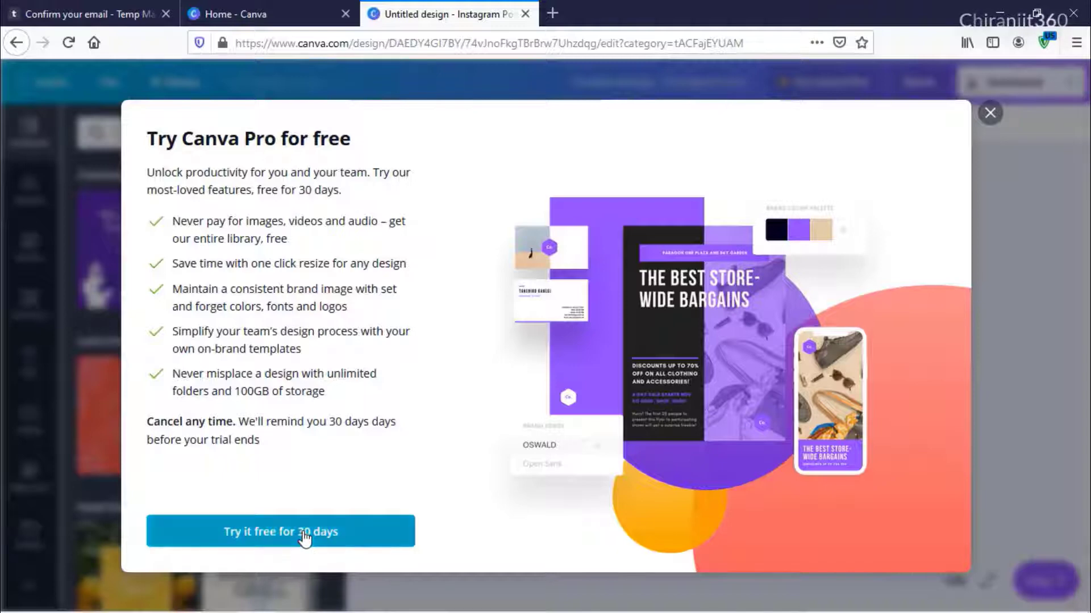
click(281, 531)
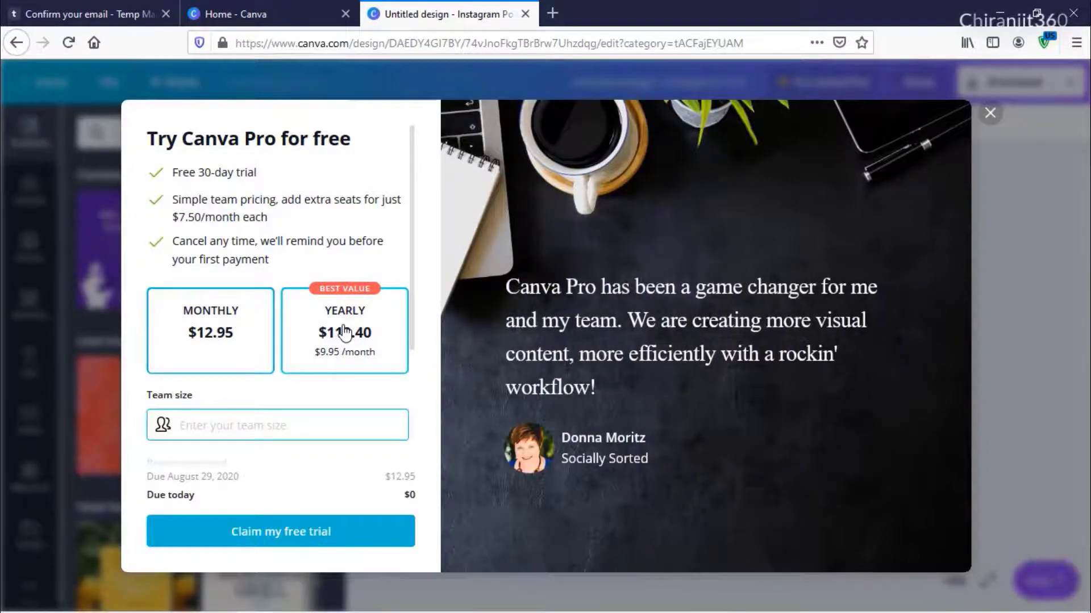
click(209, 330)
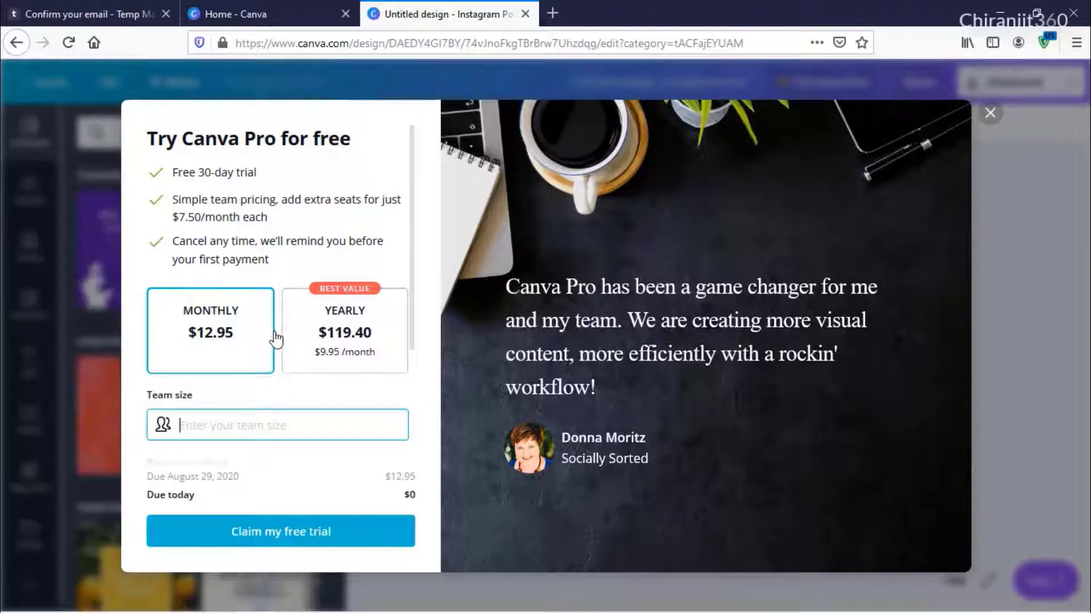
text(1)
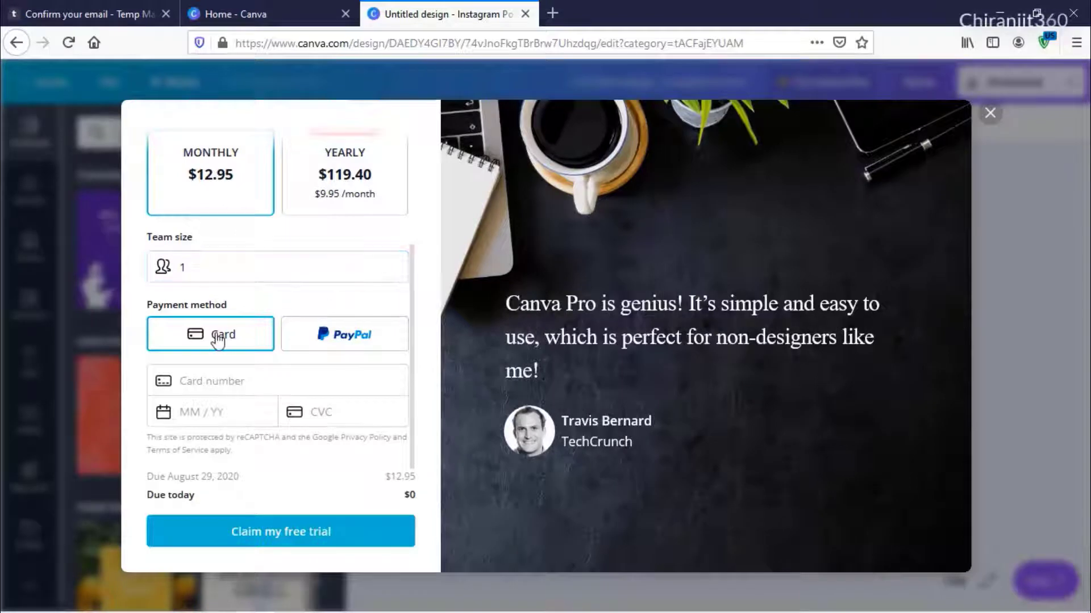
click(277, 380)
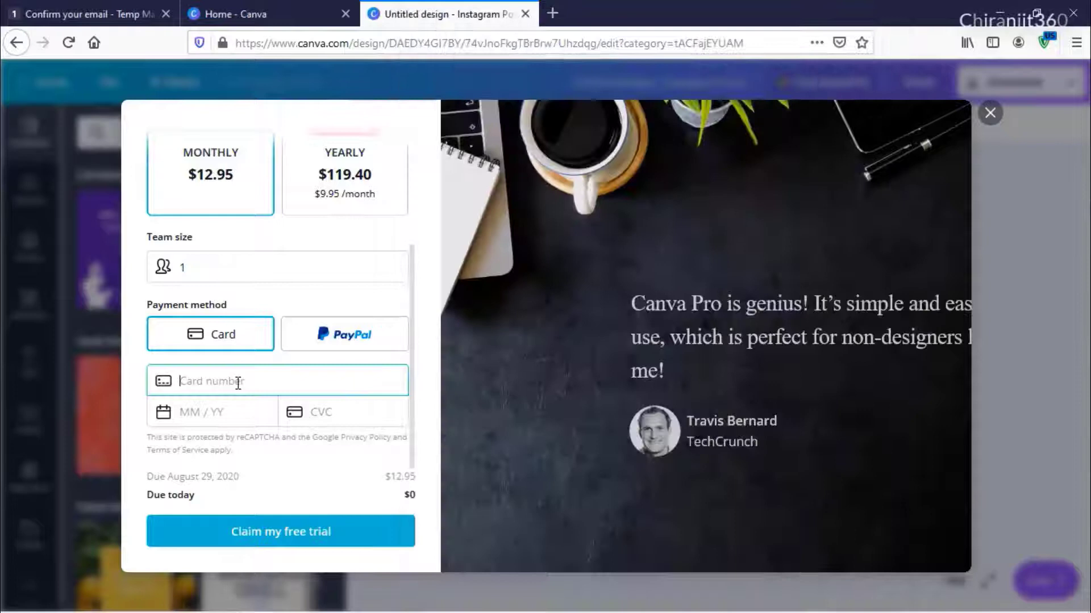
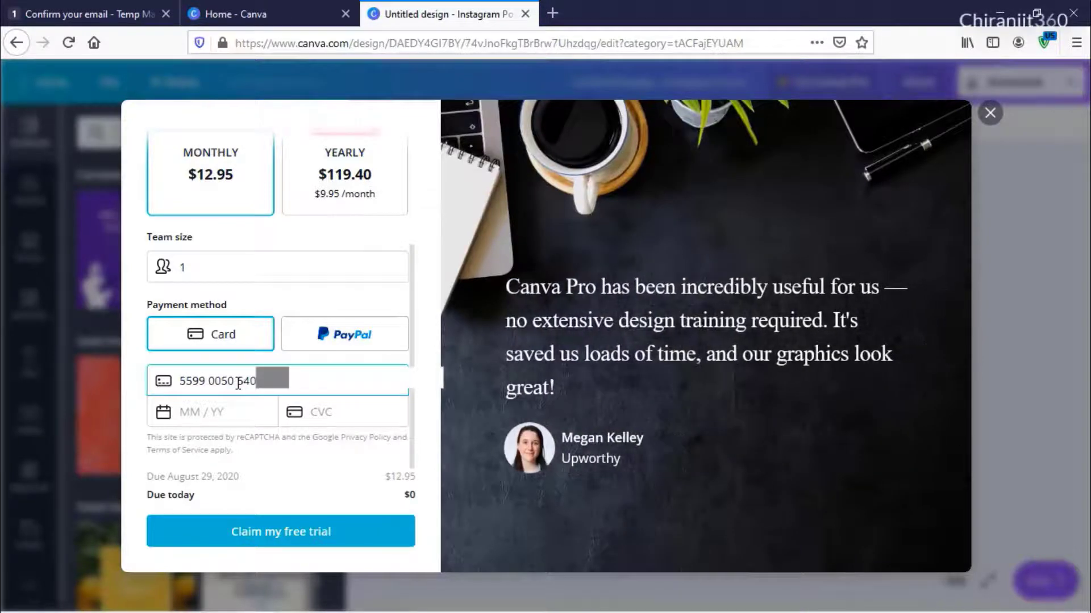
click(214, 597)
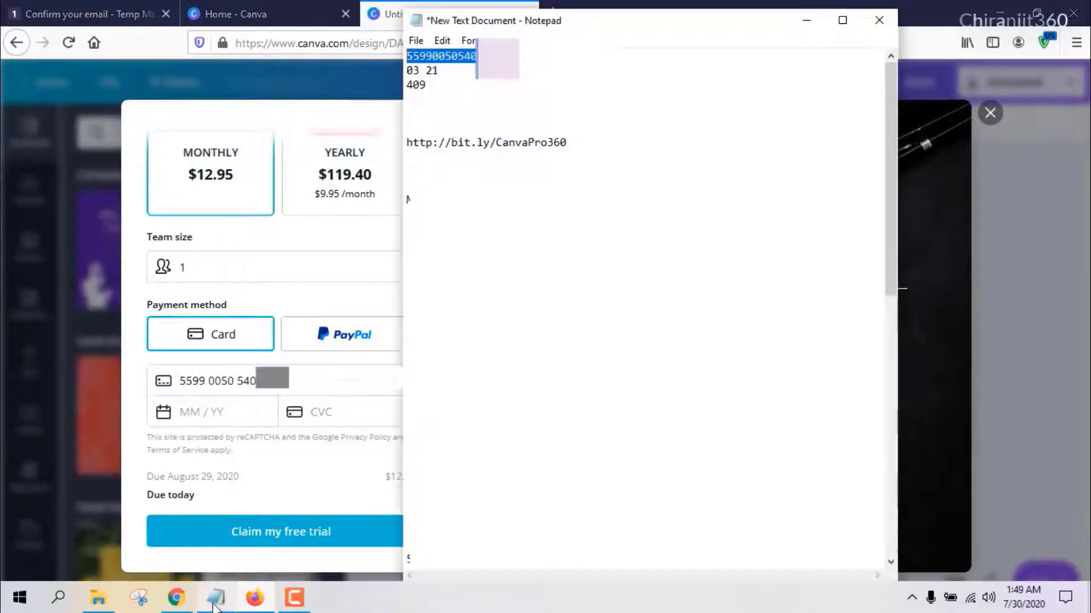
Step: Return from the Notepad card notes to the checkout's MM / YY expiry field
click(442, 76)
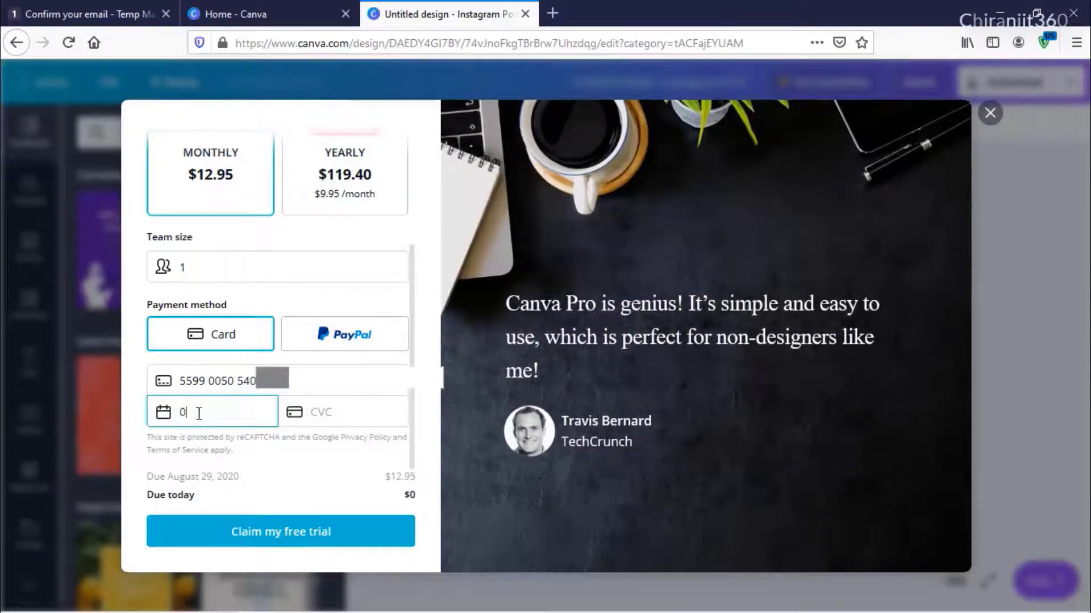
Step: Enter expiry 03 / 21, start the free Pro trial, and dismiss the Welcome to Canva Pro guide
text(03 / 21)
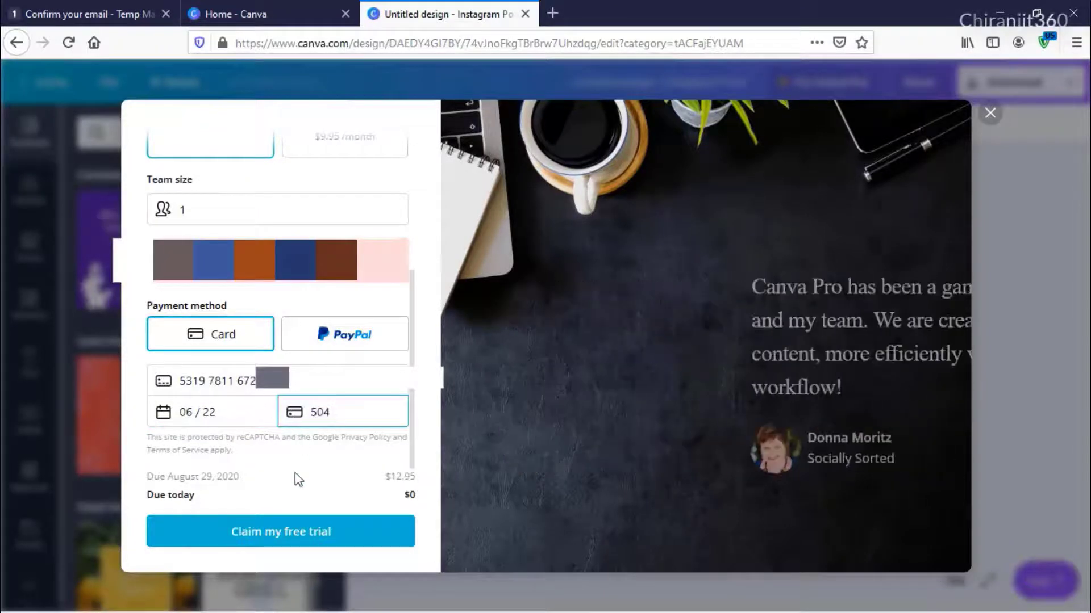
click(279, 530)
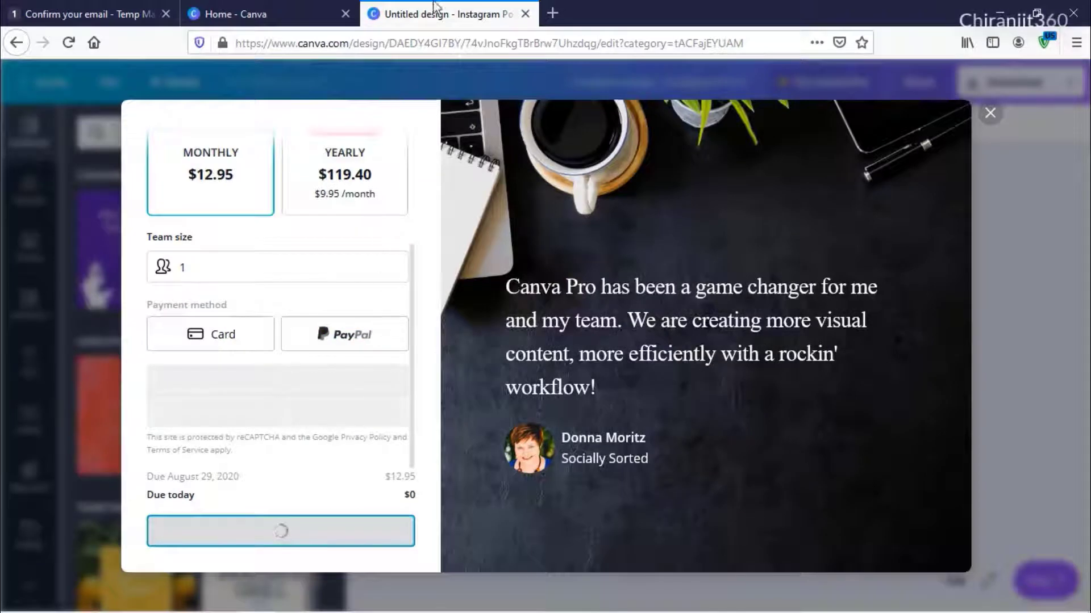
mouse_move(448, 13)
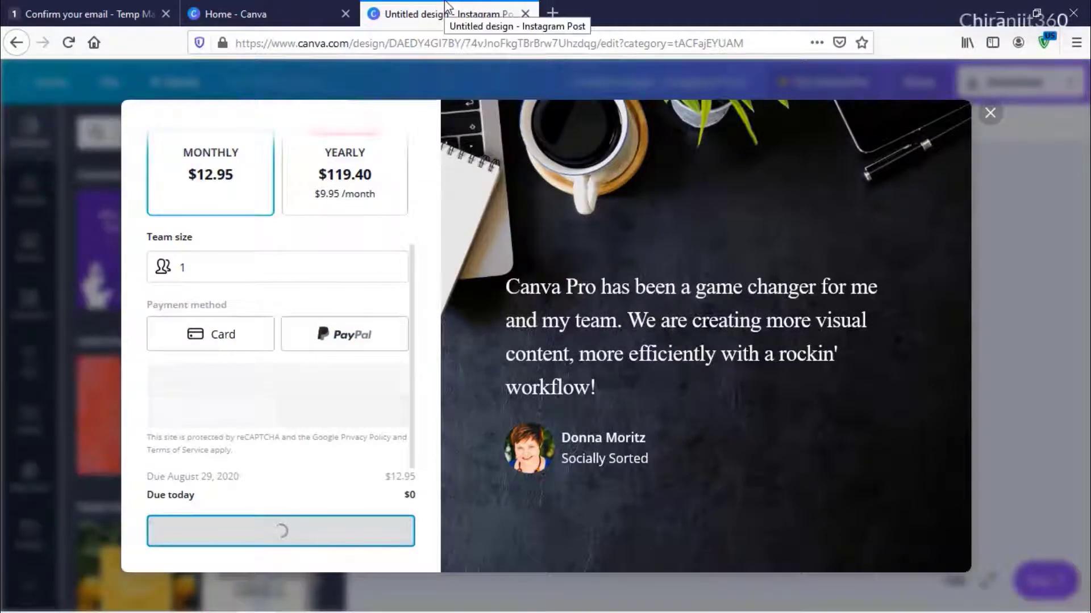
click(280, 530)
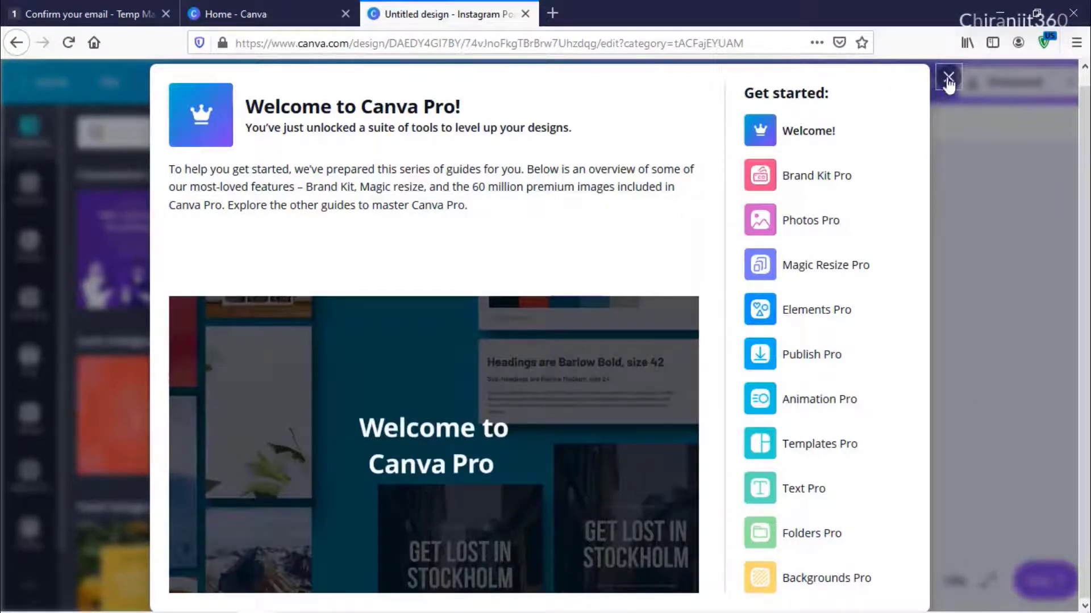
click(948, 76)
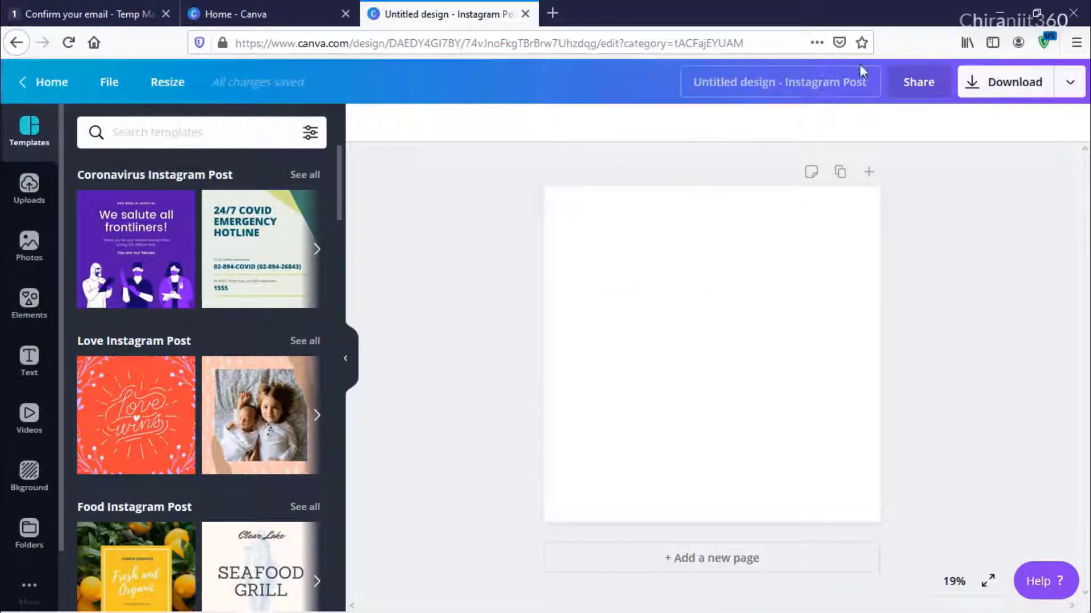
mouse_move(884, 81)
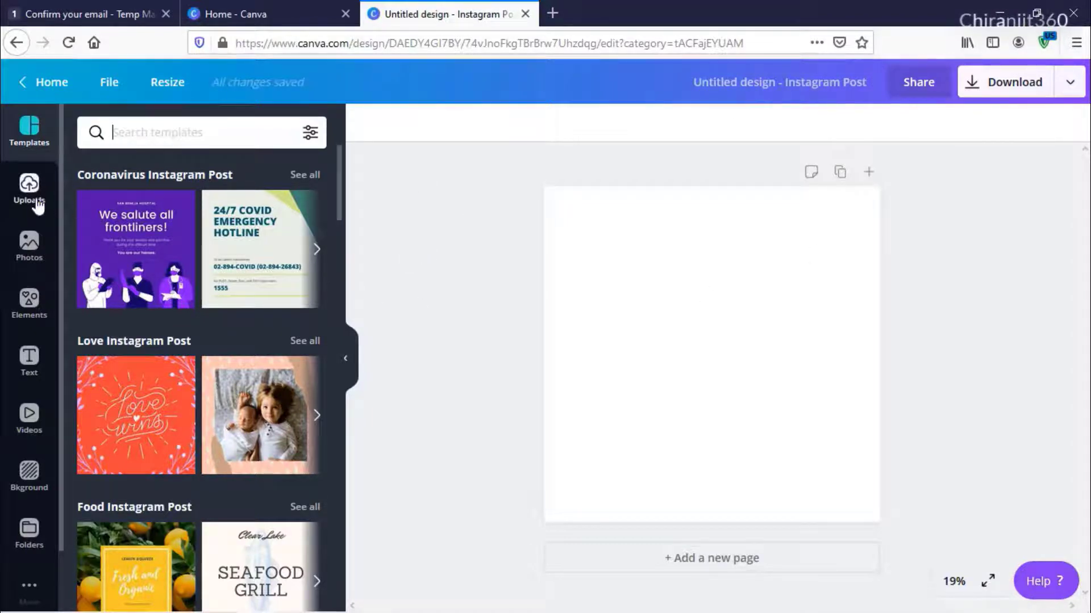
Step: Browse the Elements and Uploads panels, then bring up the Photos library
scroll(down, 3)
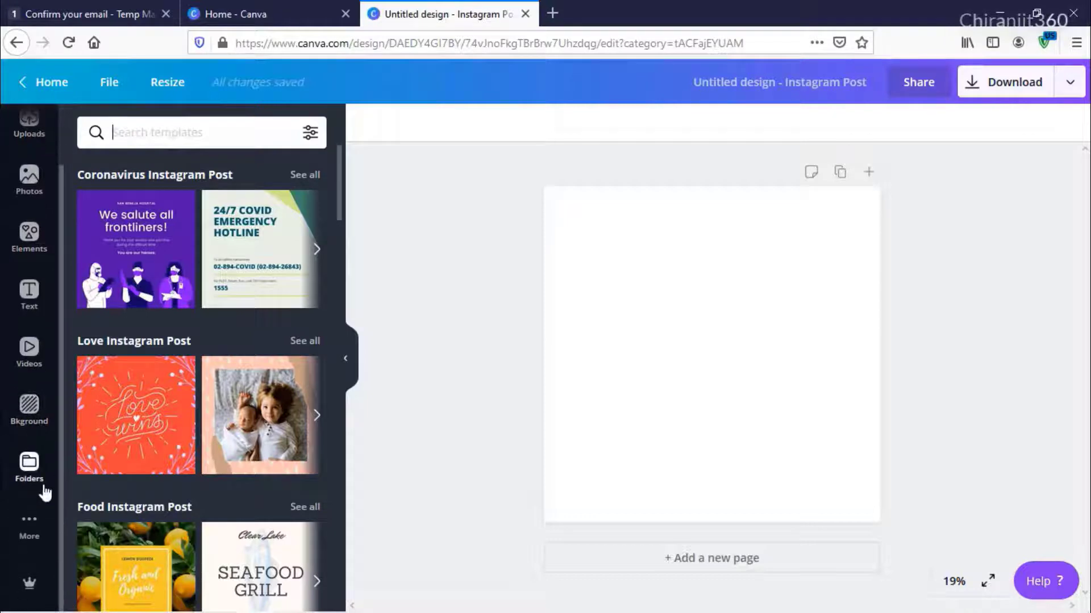
click(28, 132)
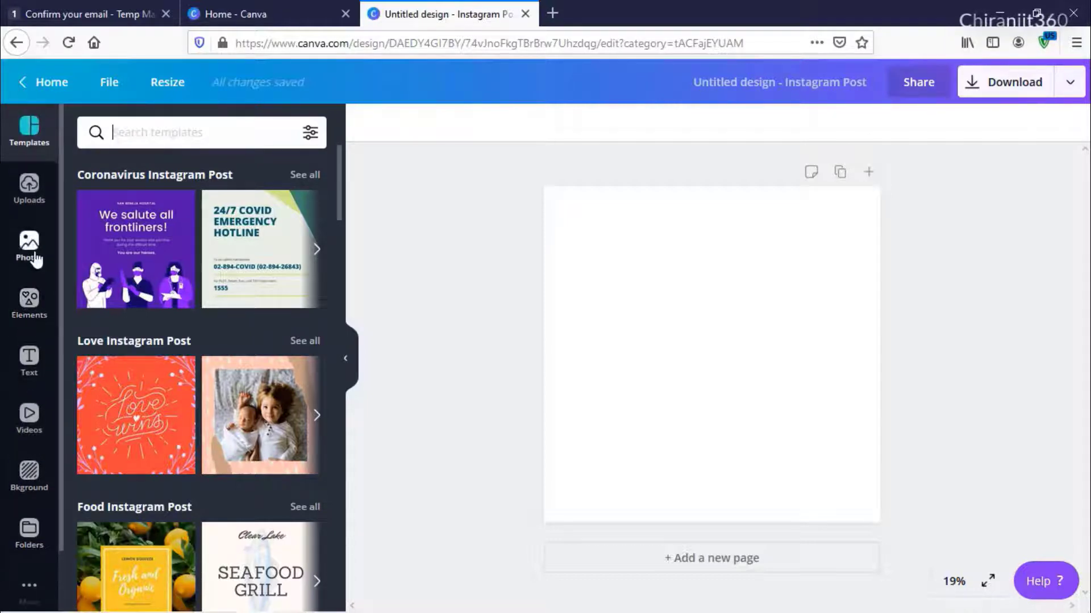
click(29, 305)
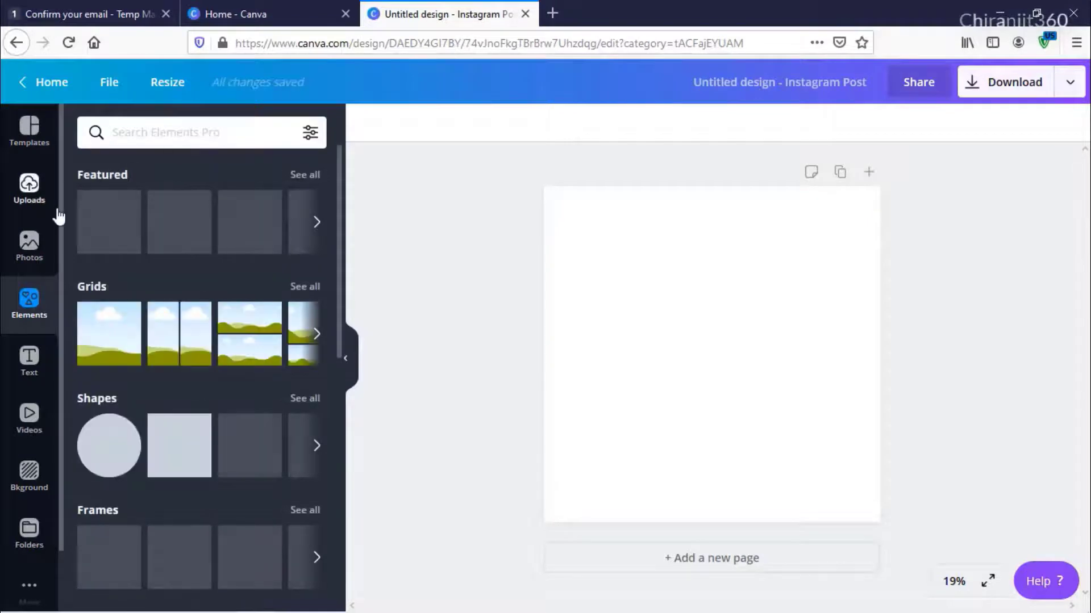
scroll(down, 3)
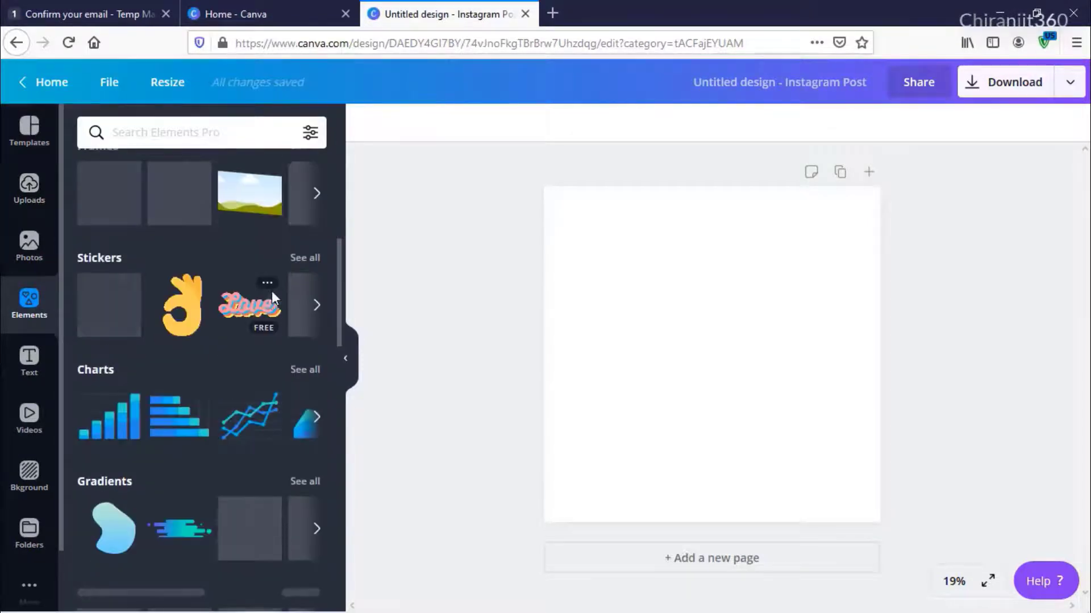
click(28, 190)
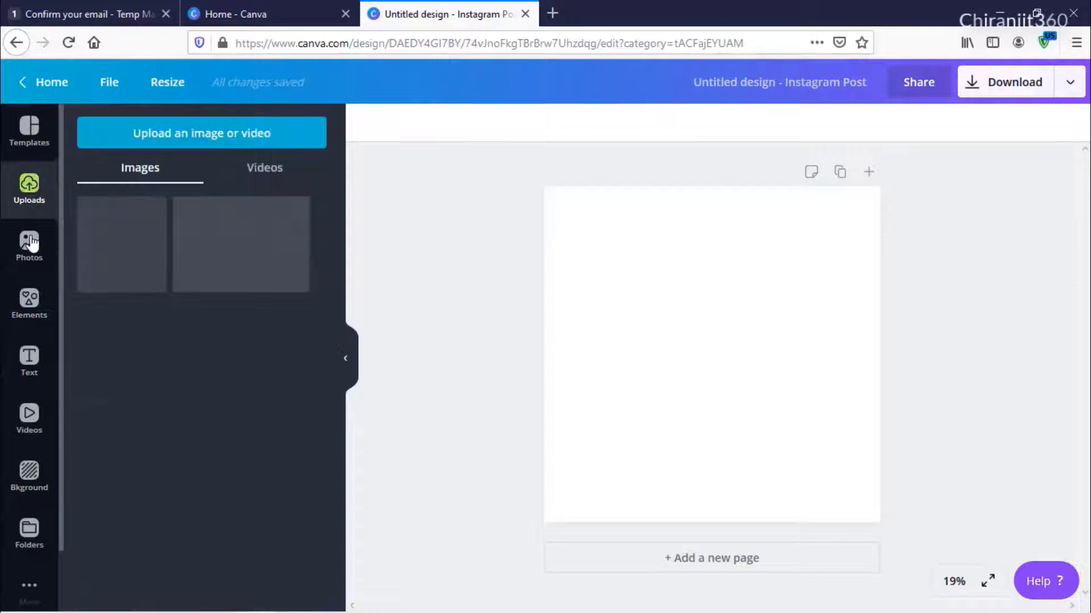
click(29, 246)
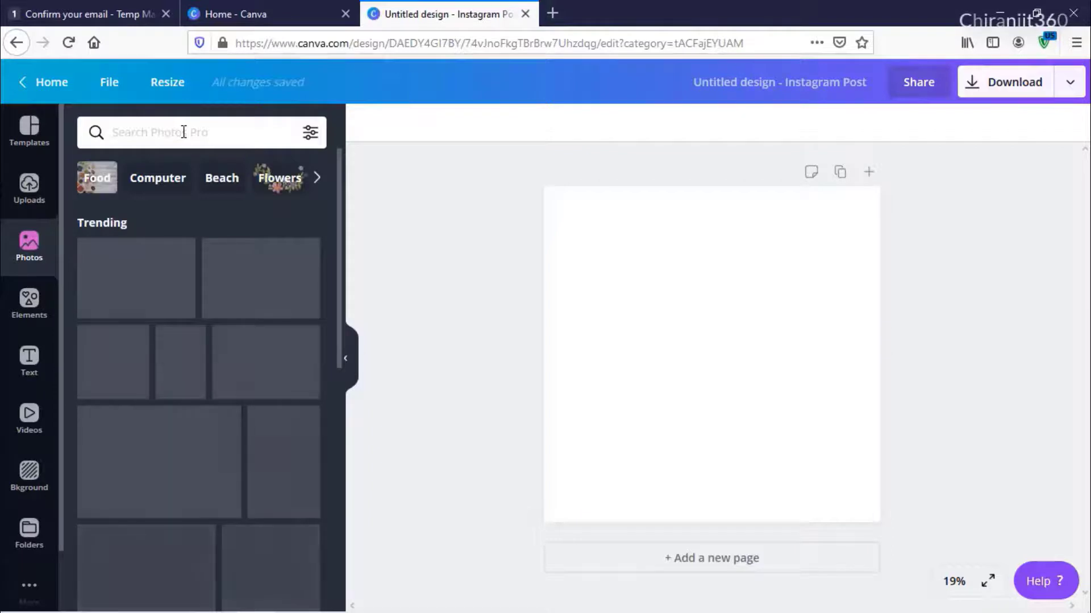
mouse_move(221, 177)
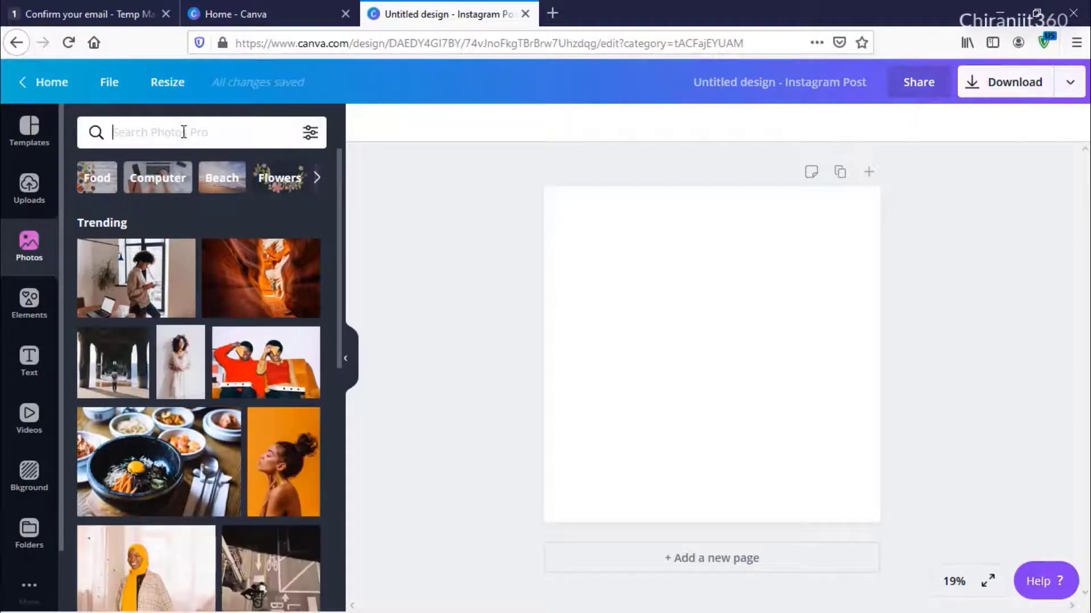
Step: Search photos for 'pc' and place the PRO photo of the bearded man at his desk
text(pa)
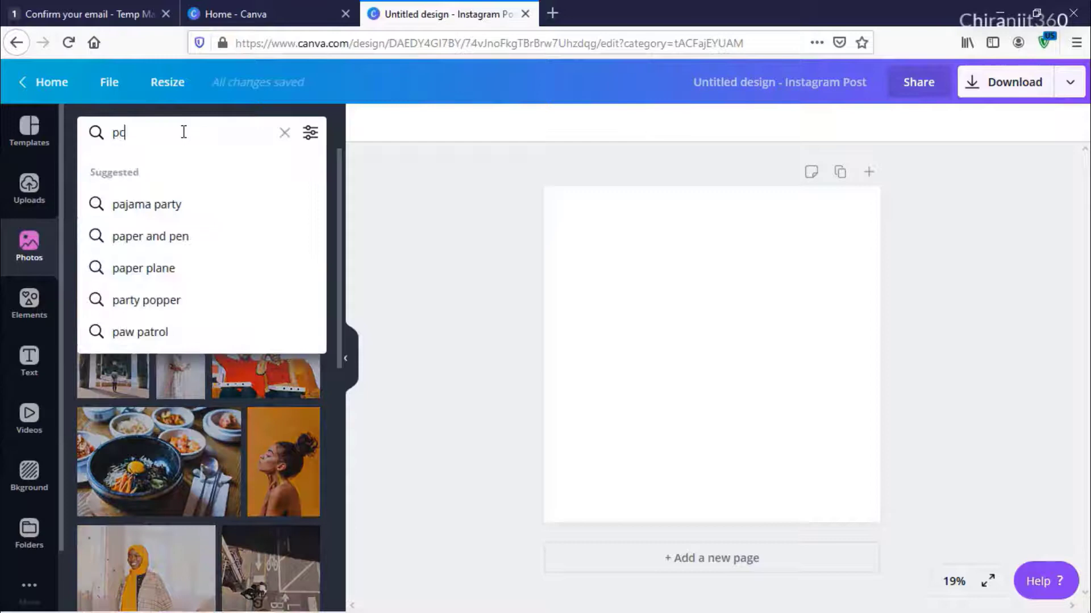
text(c)
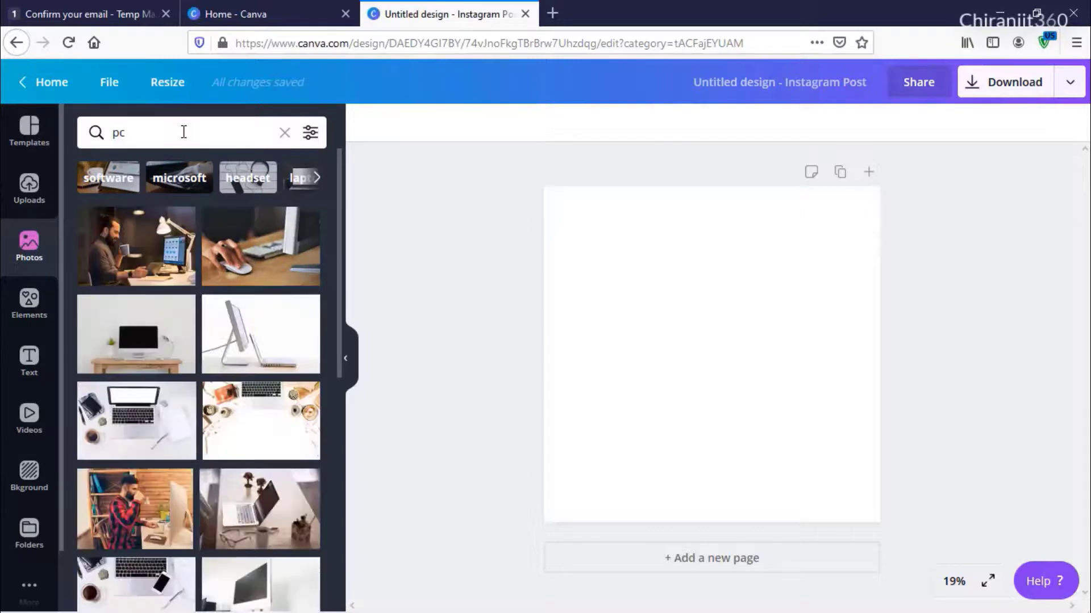
mouse_move(167, 288)
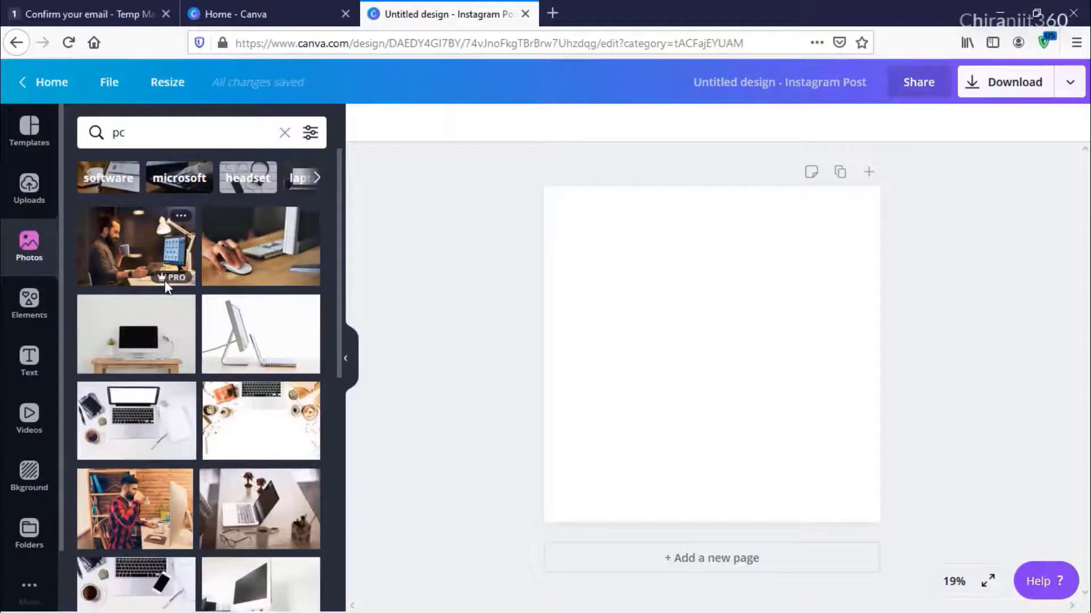
mouse_move(174, 279)
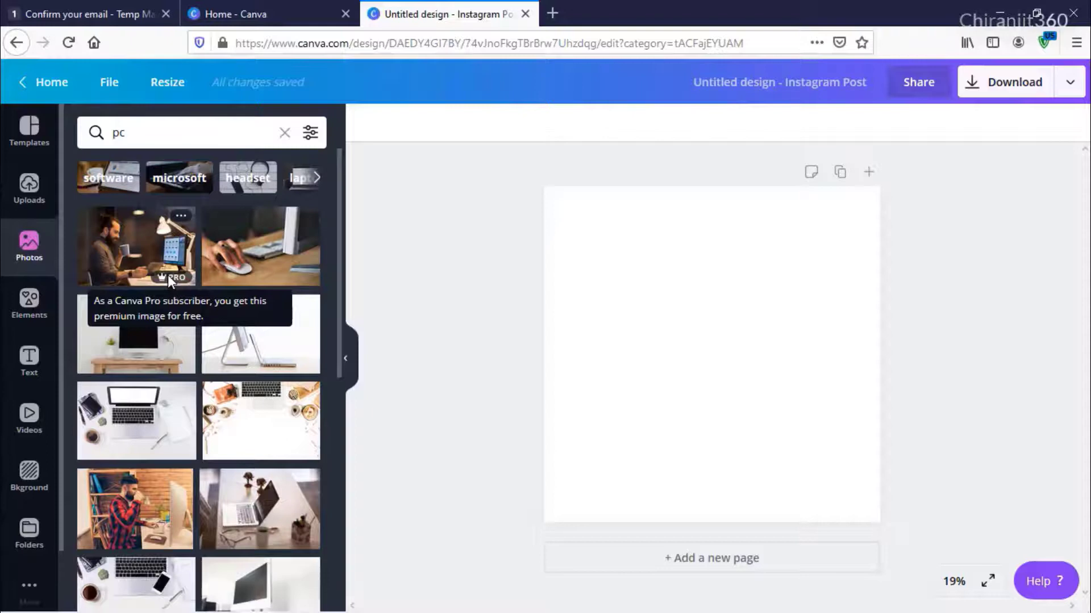
mouse_move(136, 253)
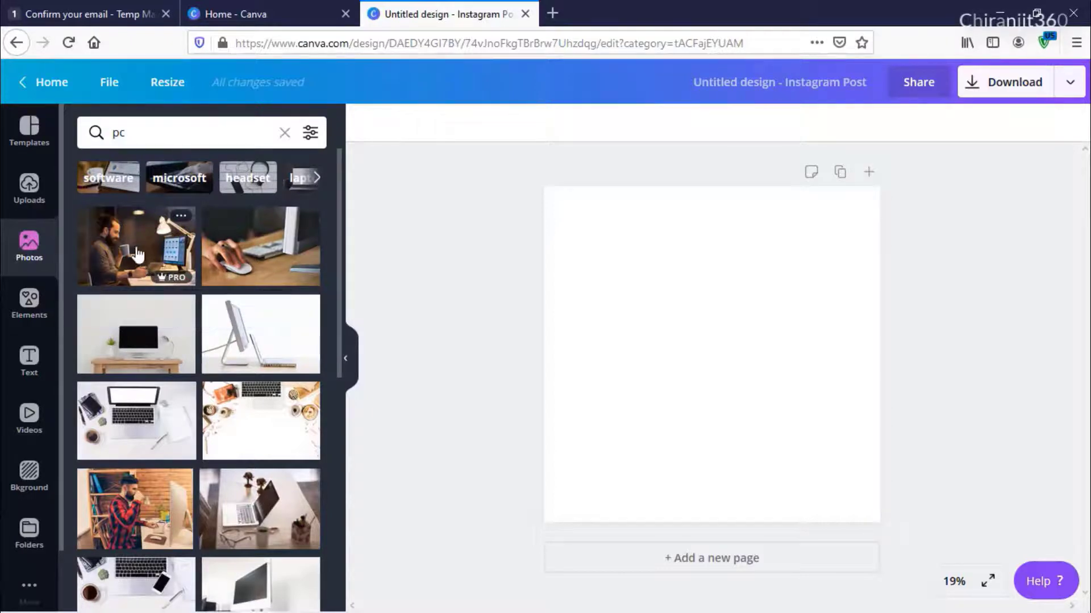
click(136, 247)
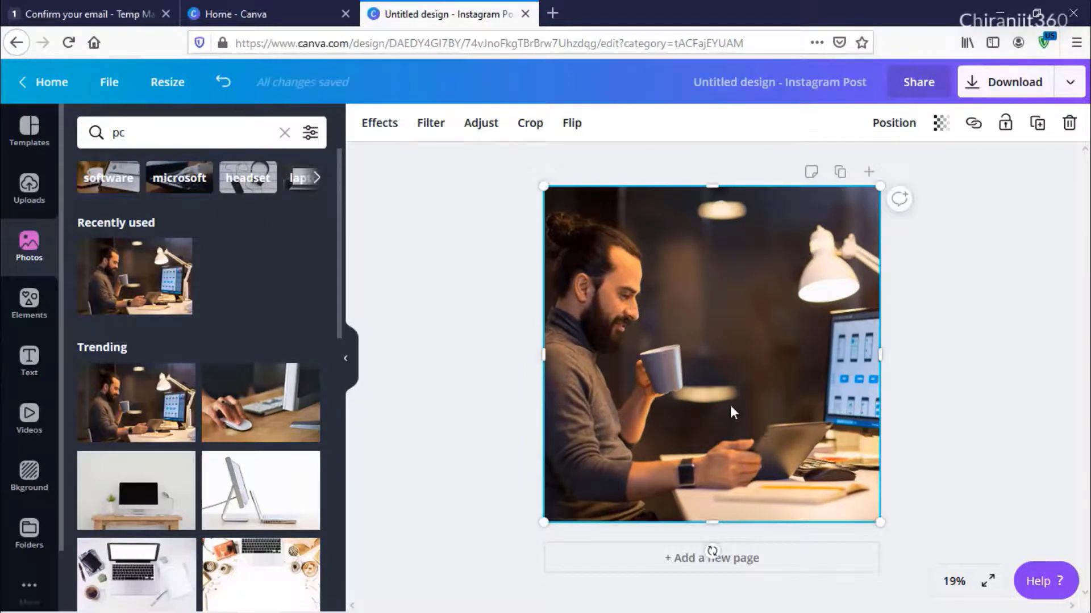
mouse_move(486, 288)
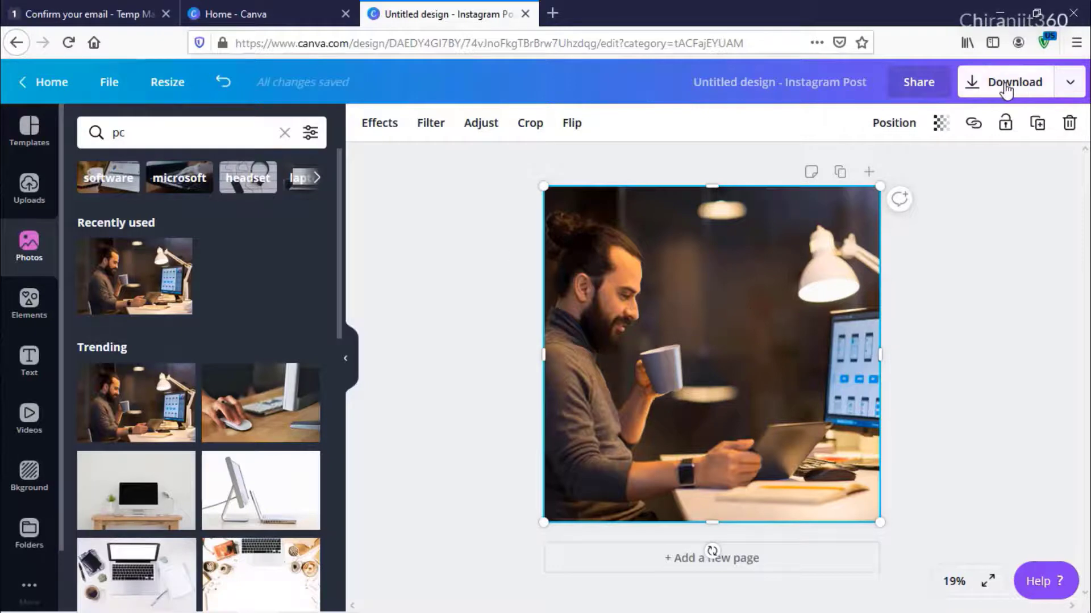
Step: Download the photo design as a 2160 × 2160 PNG
click(1008, 82)
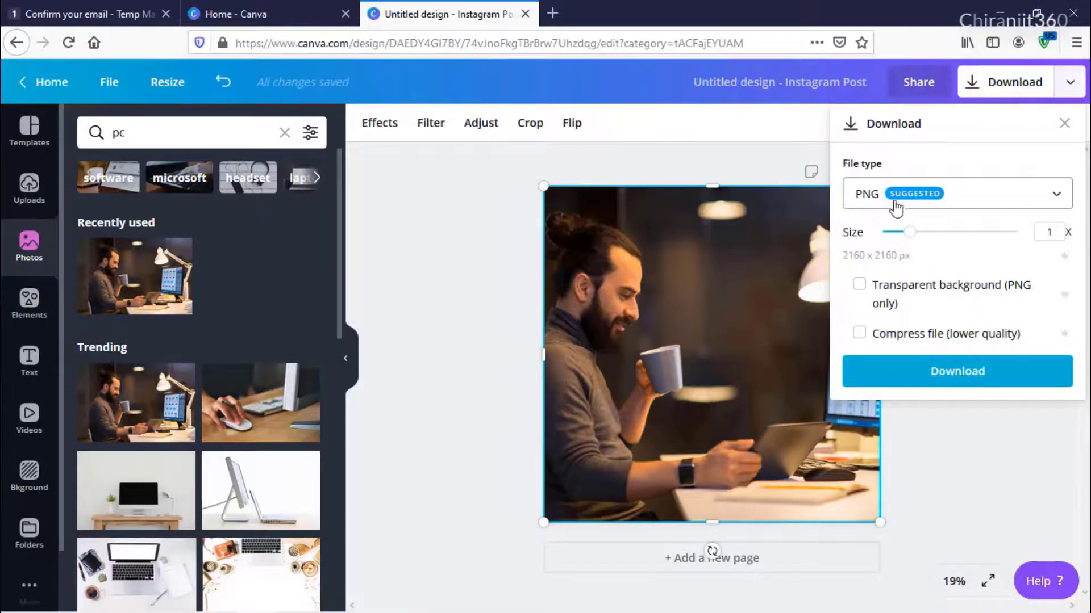
mouse_move(946, 305)
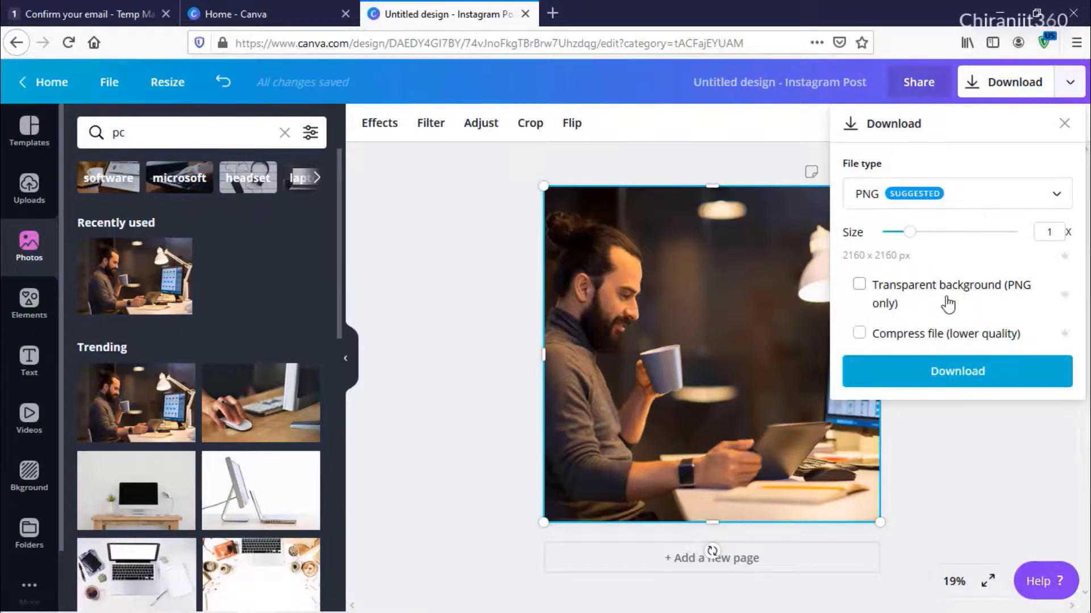
mouse_move(956, 379)
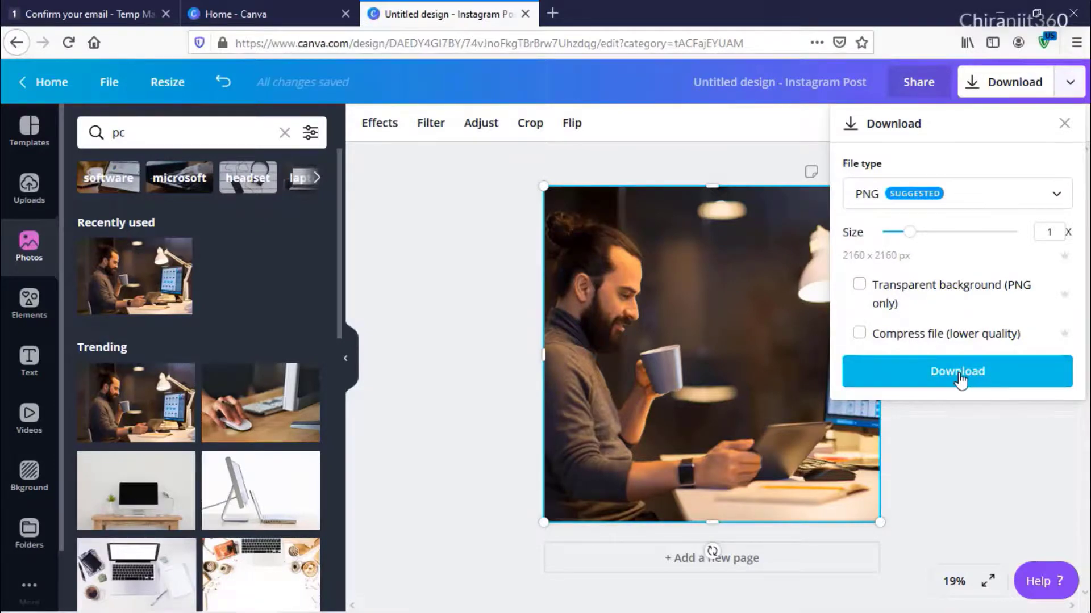
click(956, 370)
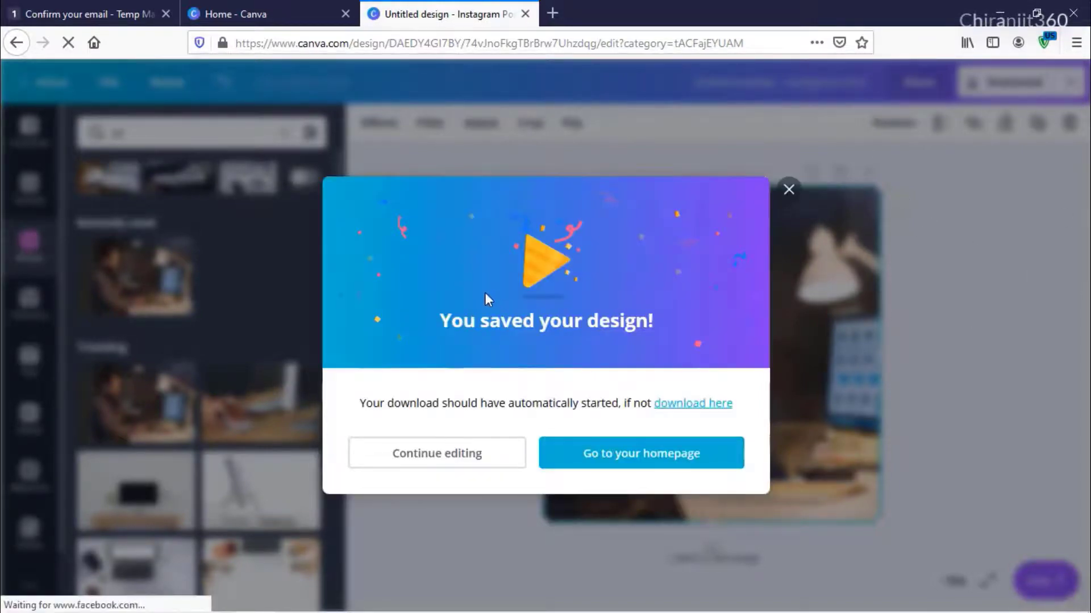
click(692, 402)
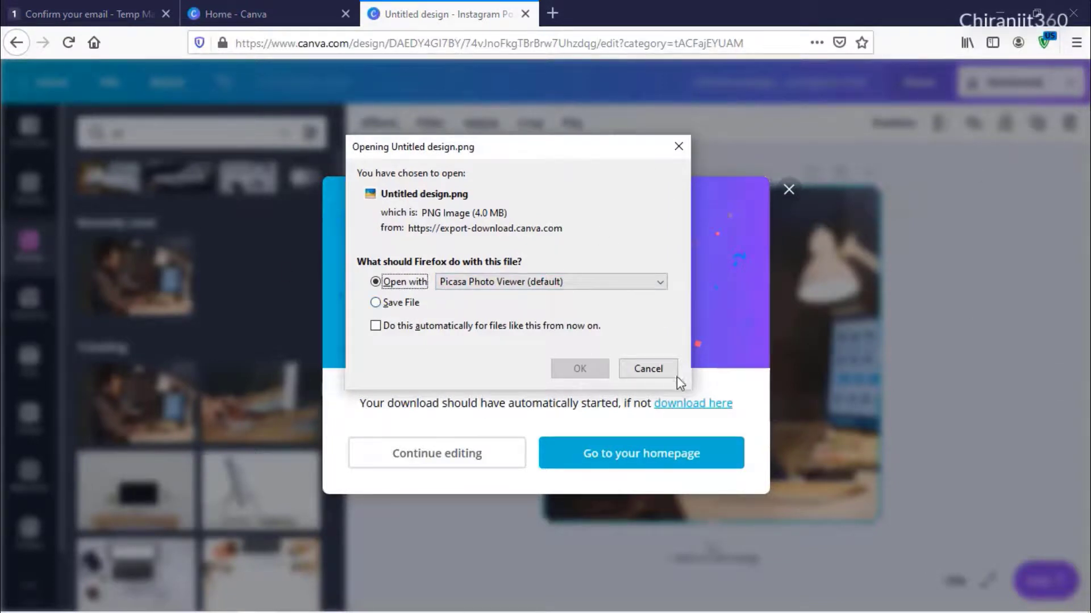
Step: Dismiss Firefox's open-file prompt and the 'You saved your design!' popup, returning to the Temp Mail tab
click(646, 368)
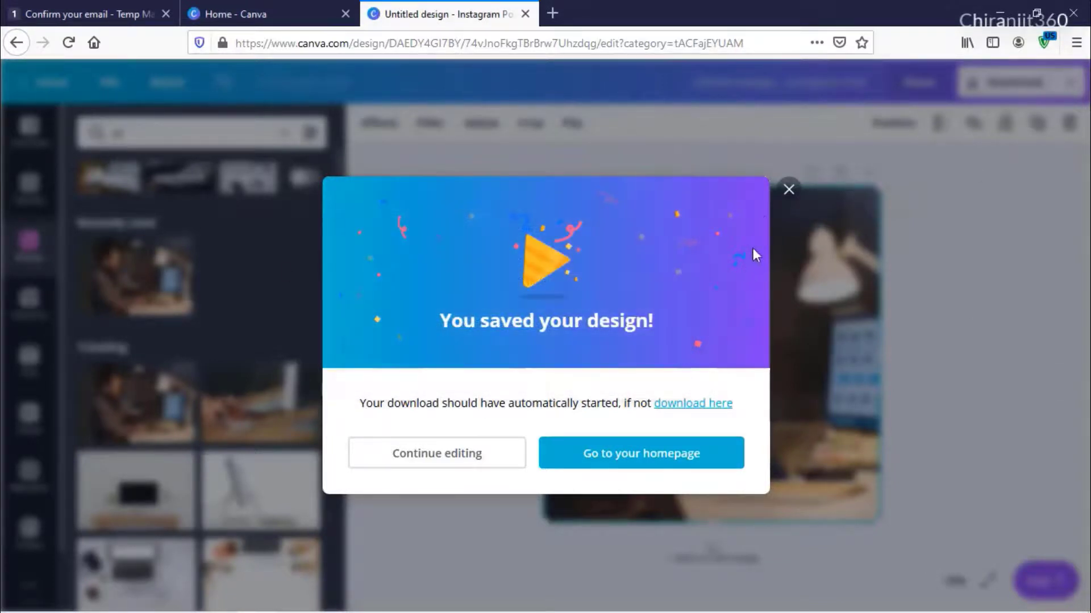
click(788, 190)
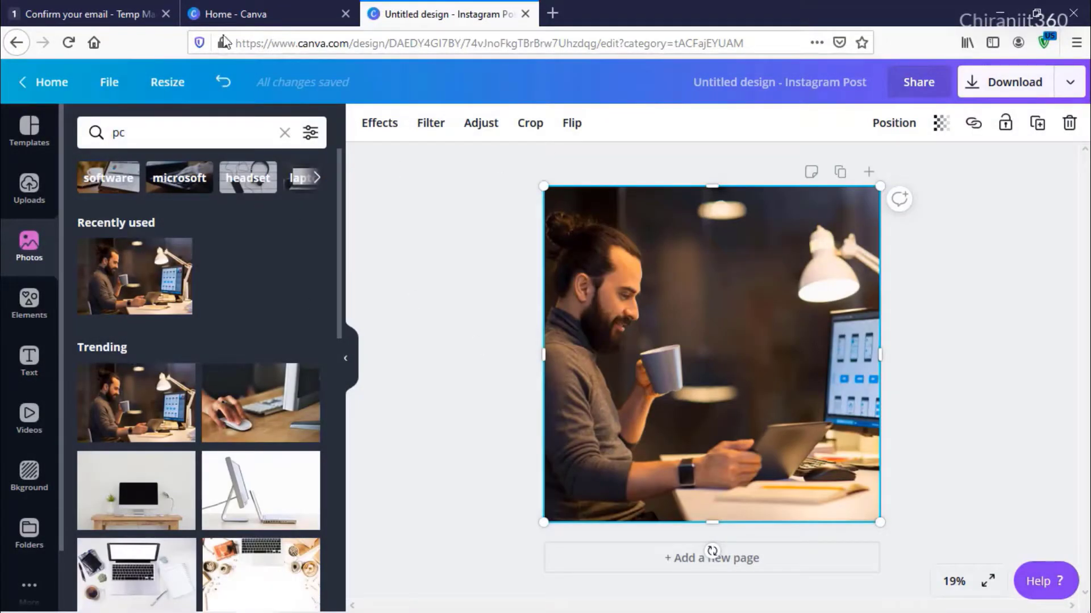
click(83, 14)
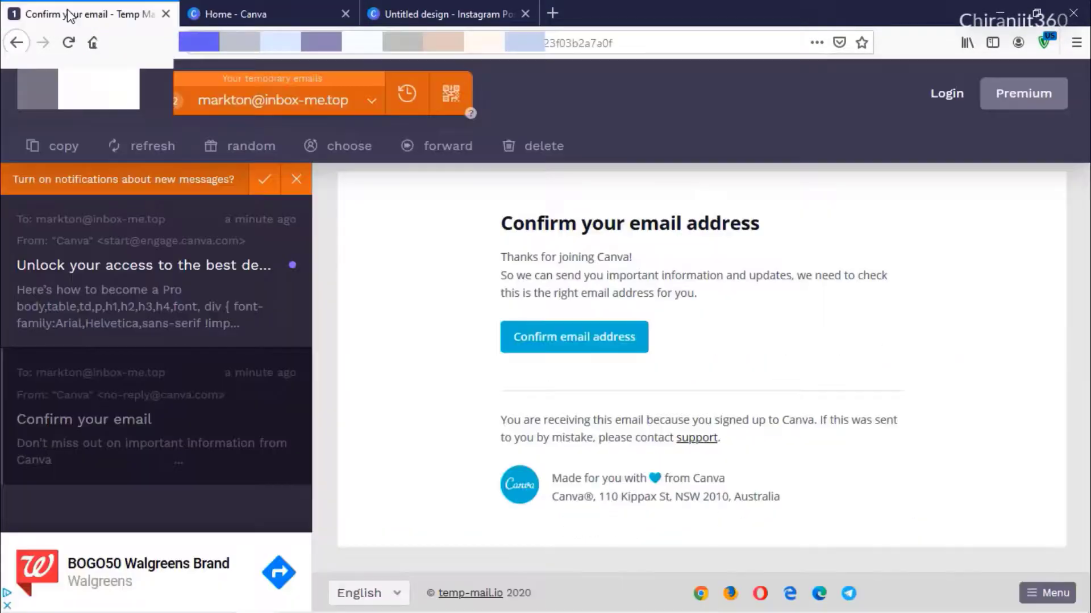
Step: Read Canva's 'Unlock your access to the best design tools' email in Temp Mail
click(147, 265)
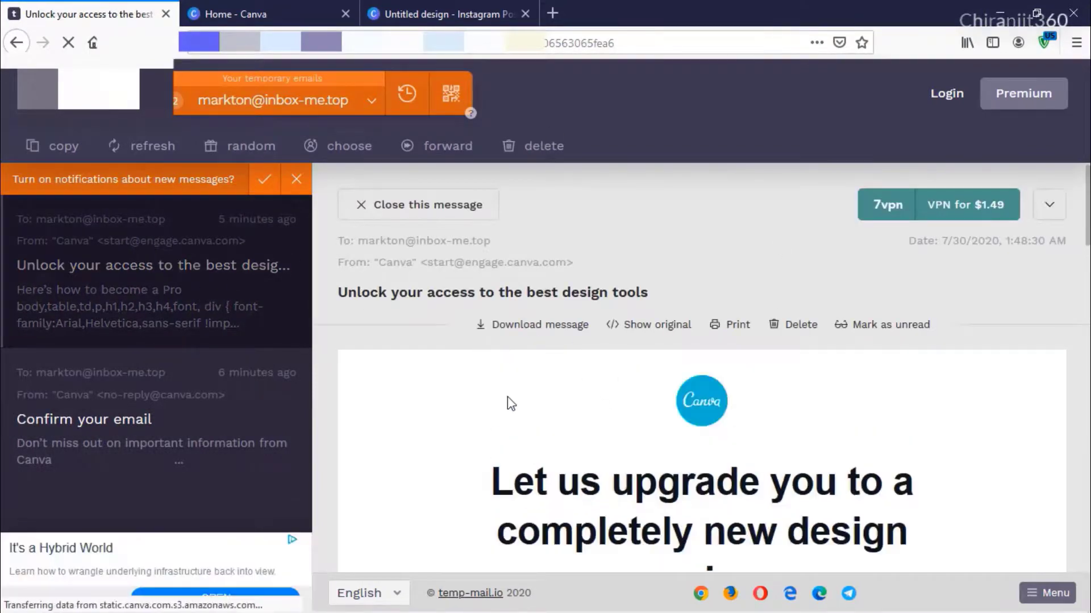
scroll(down, 3)
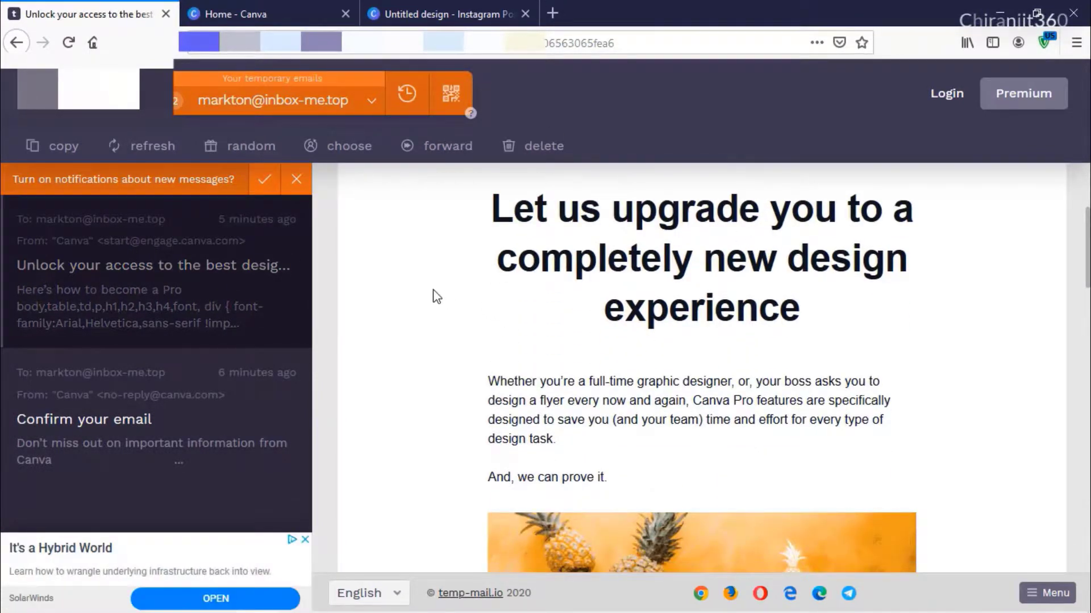
click(250, 14)
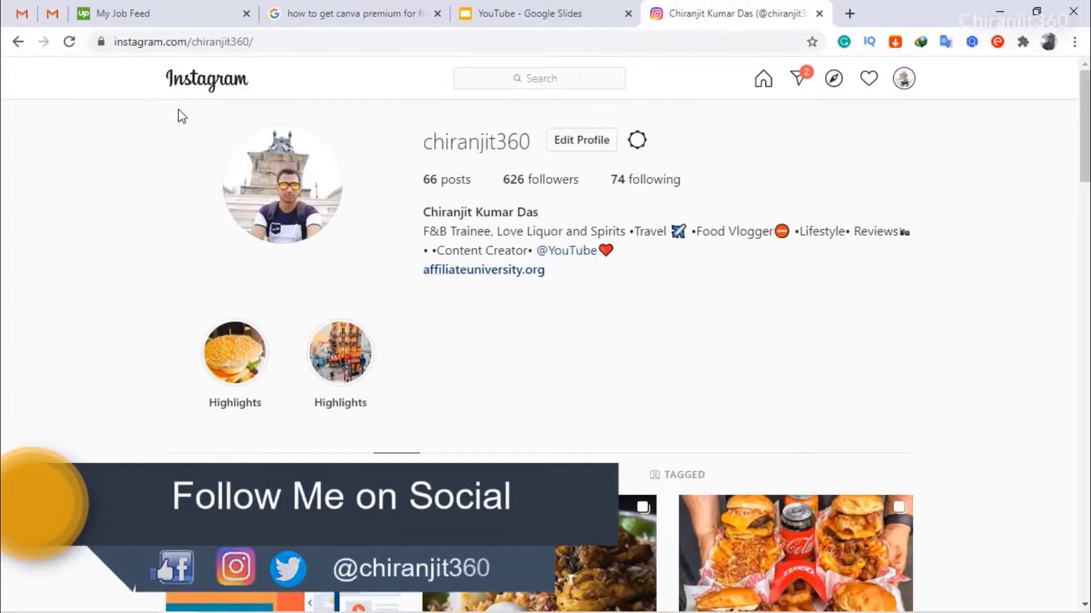
click(184, 42)
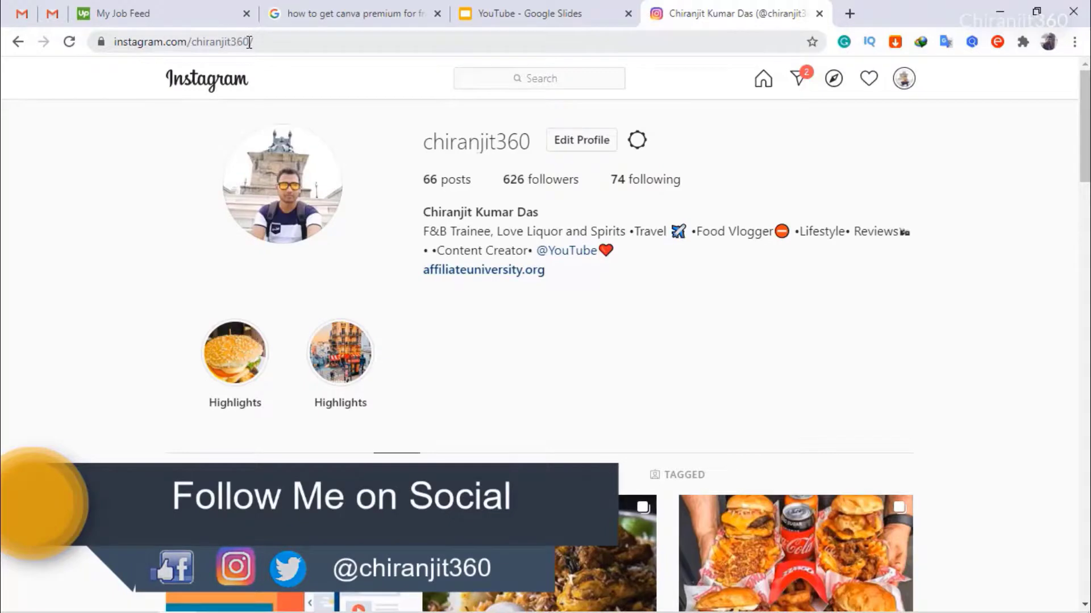